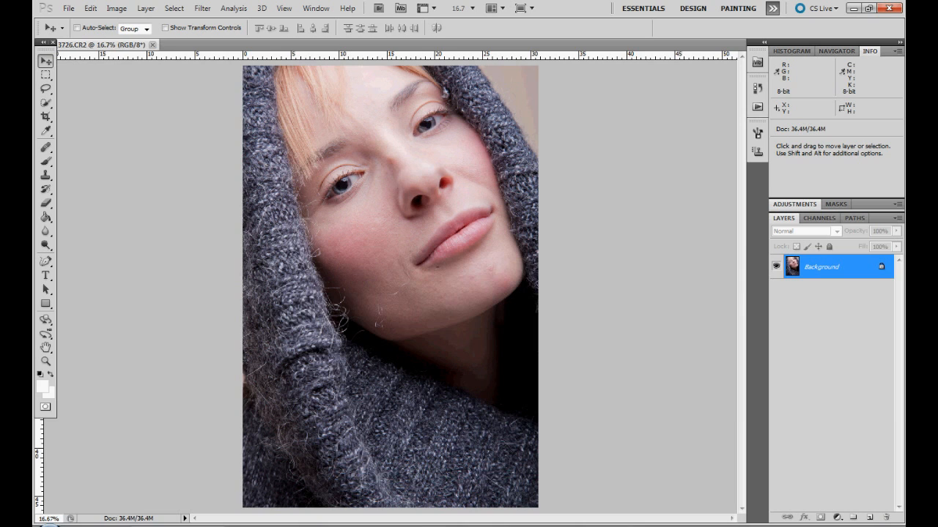
{"action": "mouse_move", "coordinate": [480, 261]}
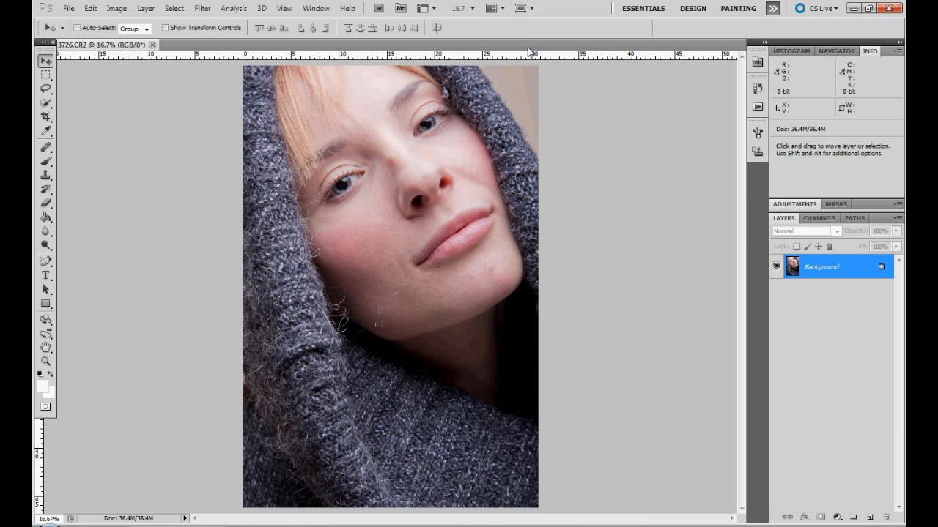
{"action": "mouse_move", "coordinate": [176, 44]}
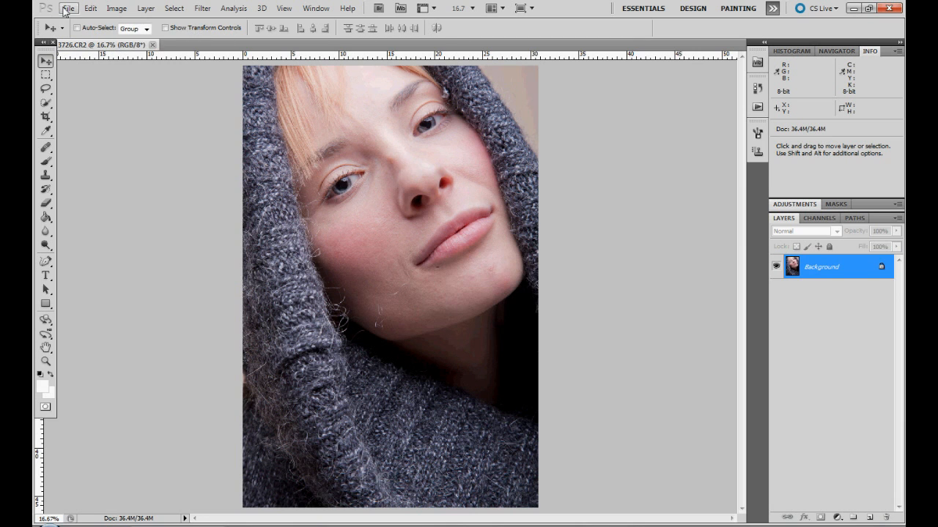
Save the portrait via Save As as a Photoshop (*.PSD) file named tutorial
{"action": "left_click", "coordinate": [68, 8]}
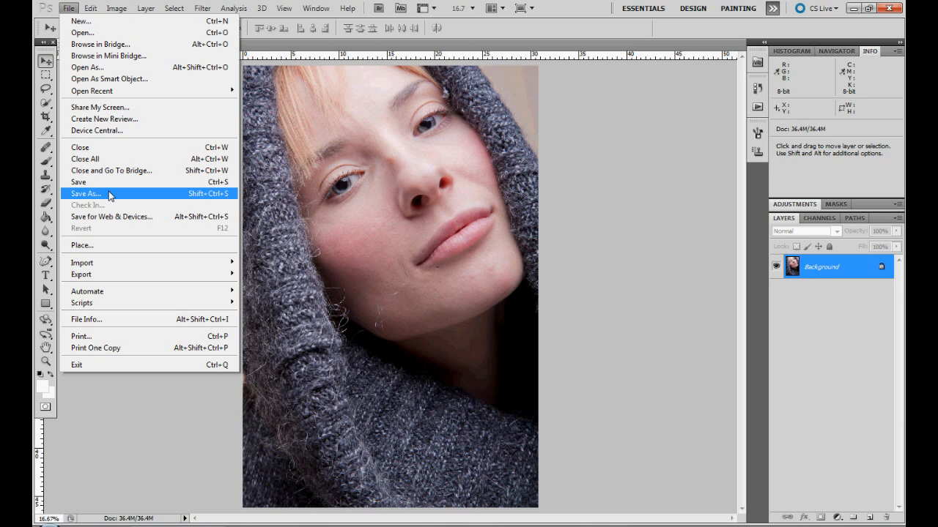
{"action": "left_click", "coordinate": [85, 194]}
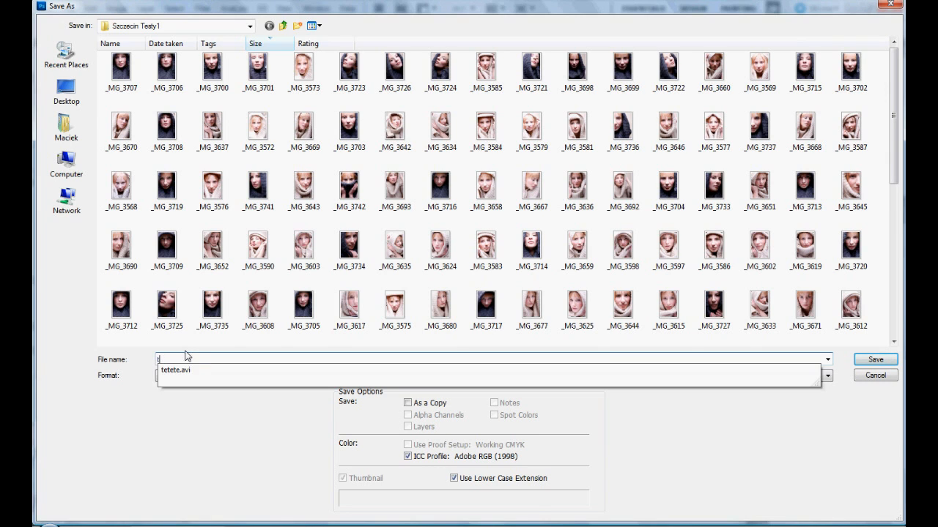
{"action": "type", "text": "tutorial"}
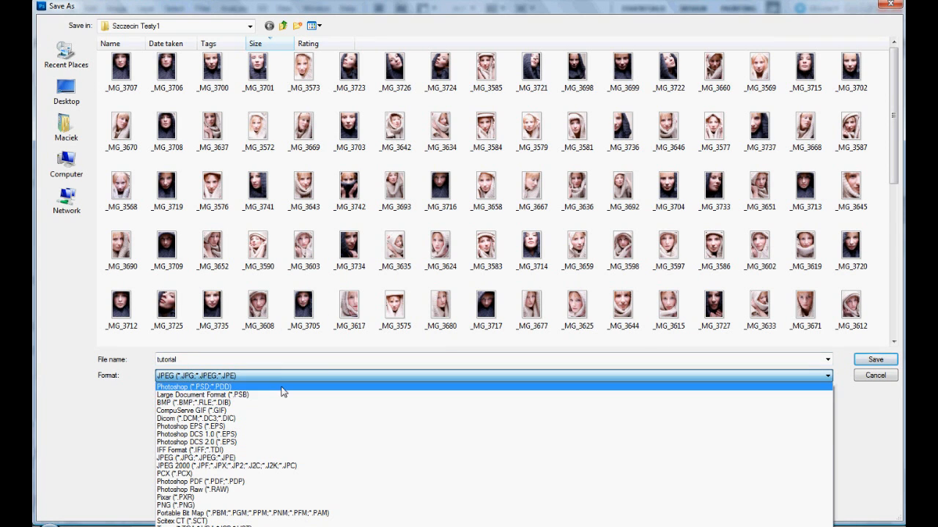
{"action": "left_click", "coordinate": [196, 386]}
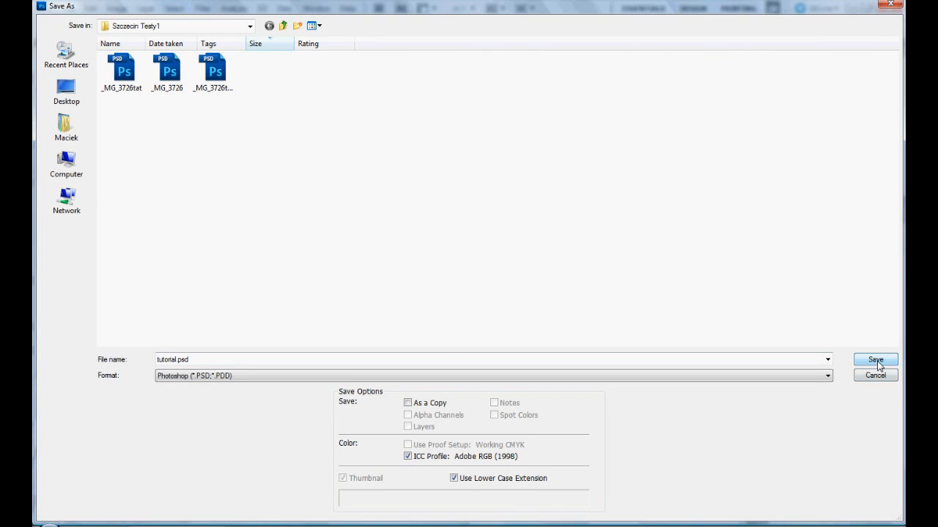
{"action": "left_click", "coordinate": [873, 360]}
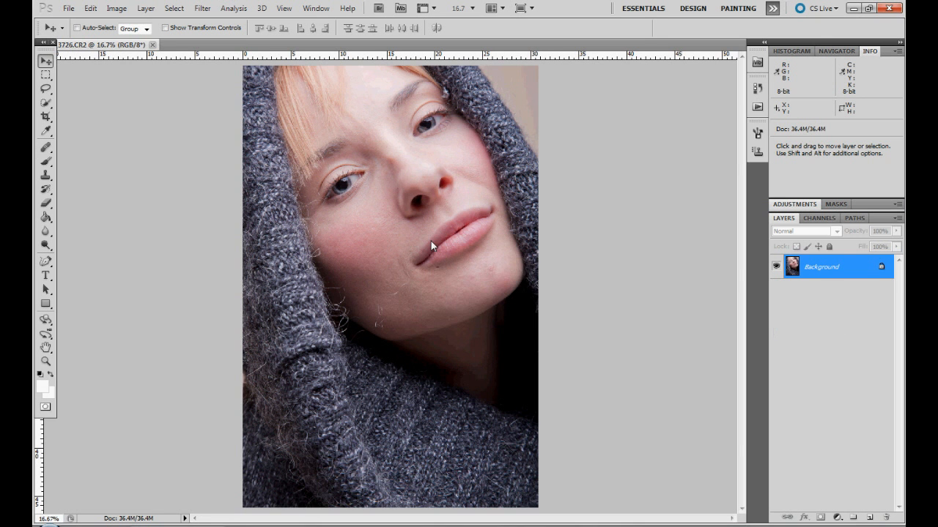
{"action": "mouse_move", "coordinate": [372, 211]}
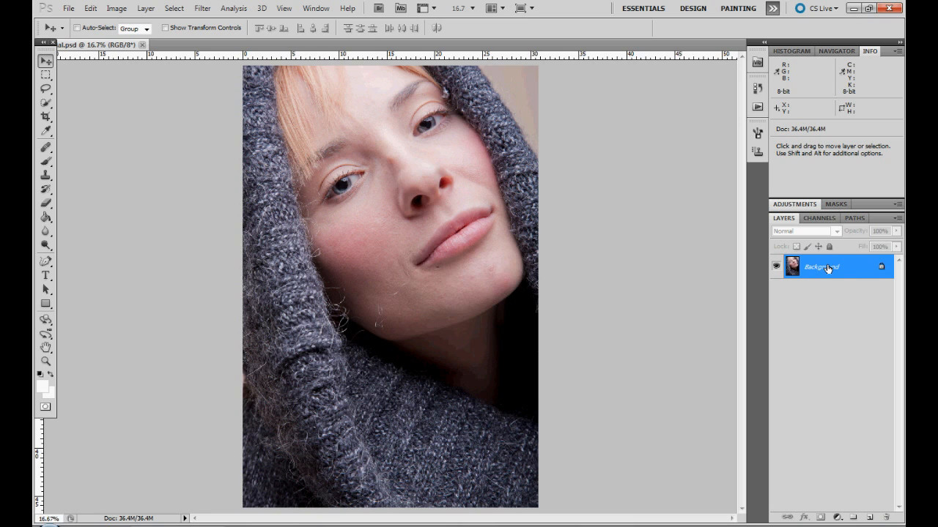
Duplicate the Background layer into a Background copy above the original
{"action": "right_click", "coordinate": [821, 267]}
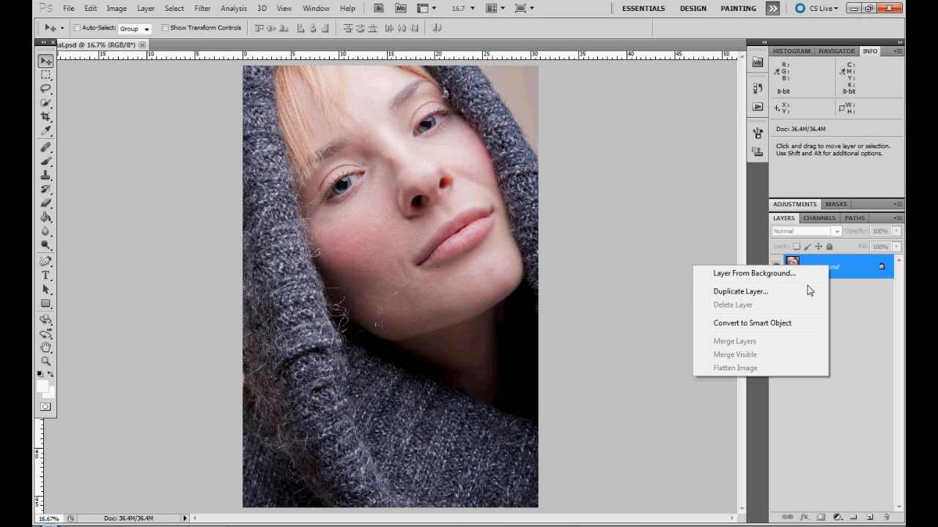
{"action": "left_click", "coordinate": [739, 290]}
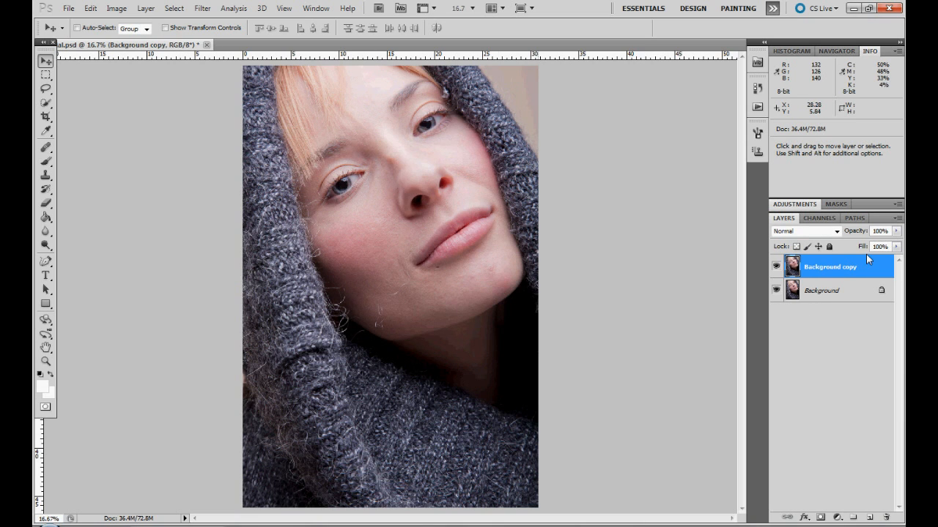
{"action": "mouse_move", "coordinate": [883, 346]}
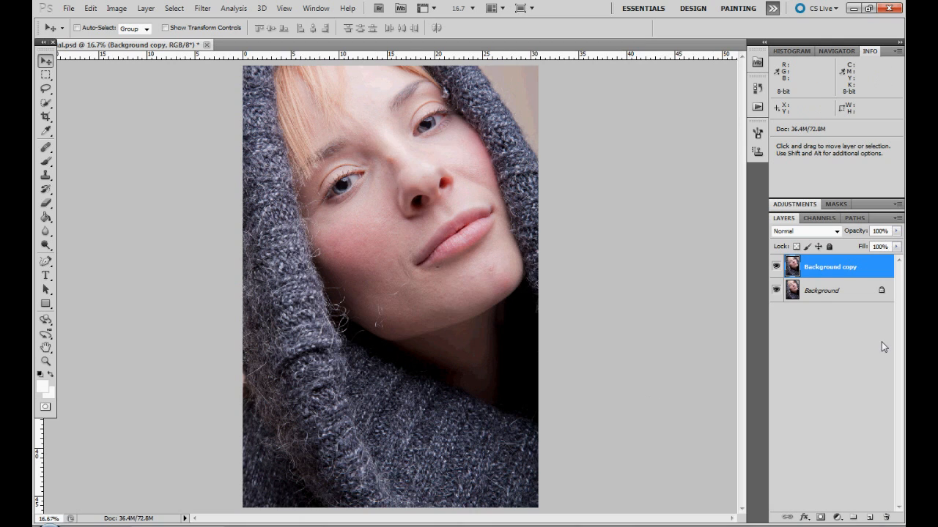
{"action": "mouse_move", "coordinate": [832, 293]}
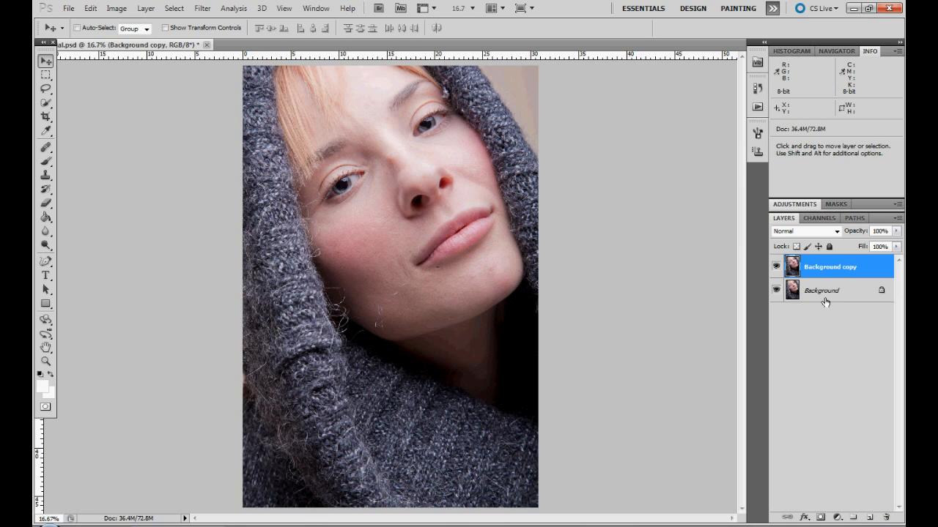
{"action": "mouse_move", "coordinate": [789, 263]}
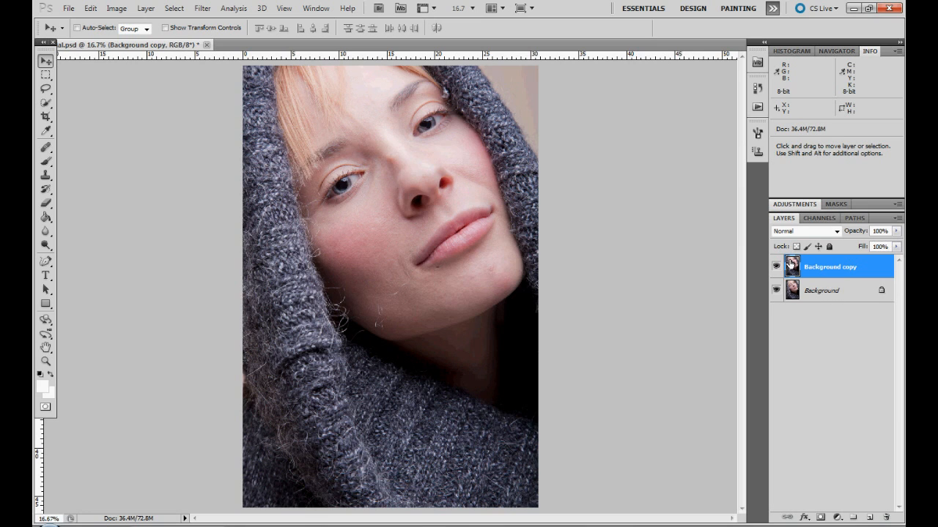
{"action": "mouse_move", "coordinate": [350, 260]}
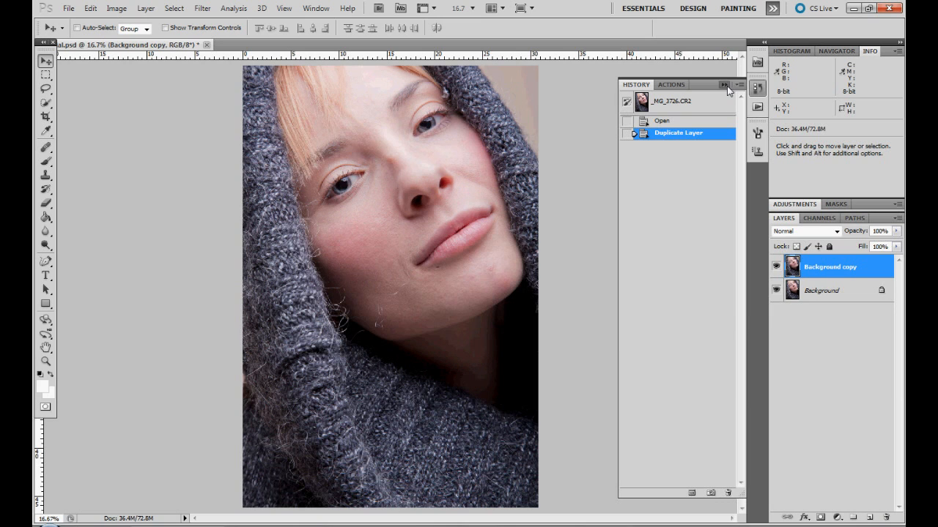
Close the History panel and make the Background copy layer active
{"action": "left_click", "coordinate": [723, 85]}
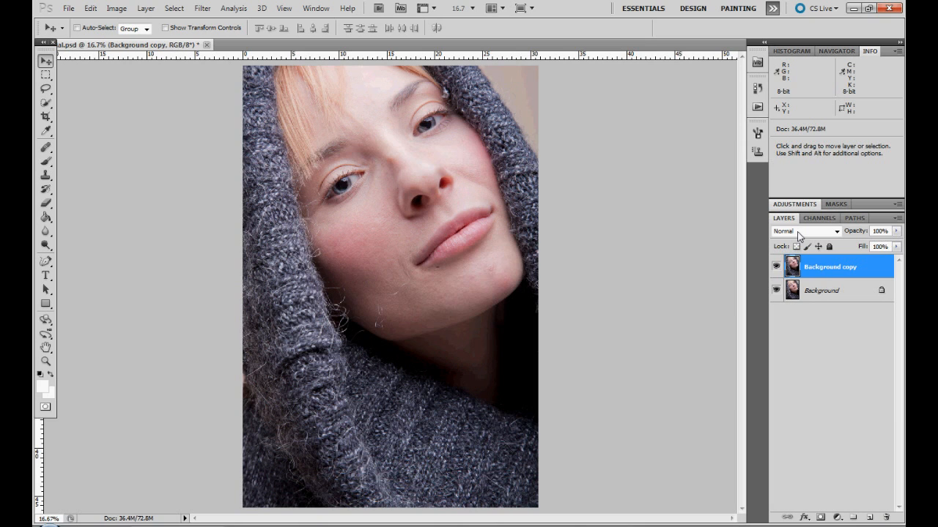
{"action": "mouse_move", "coordinate": [363, 14]}
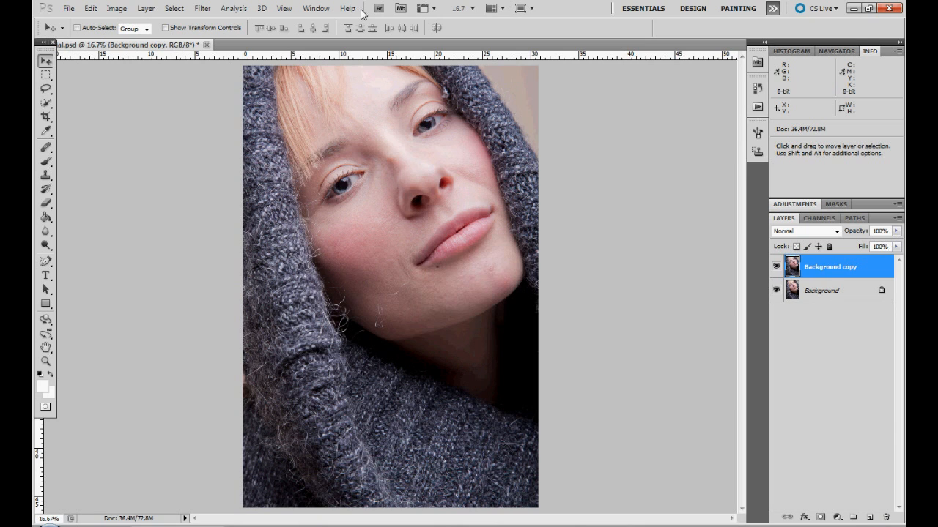
{"action": "mouse_move", "coordinate": [823, 266]}
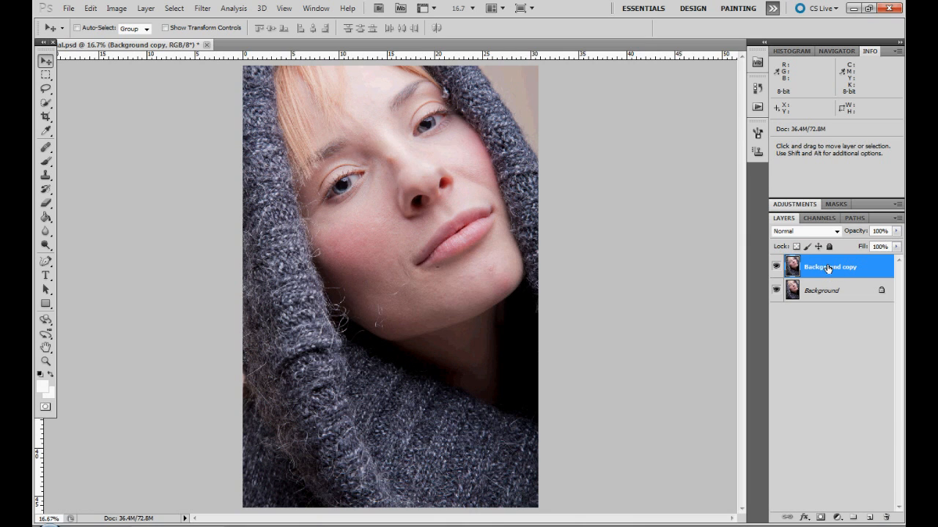
{"action": "right_click", "coordinate": [821, 290]}
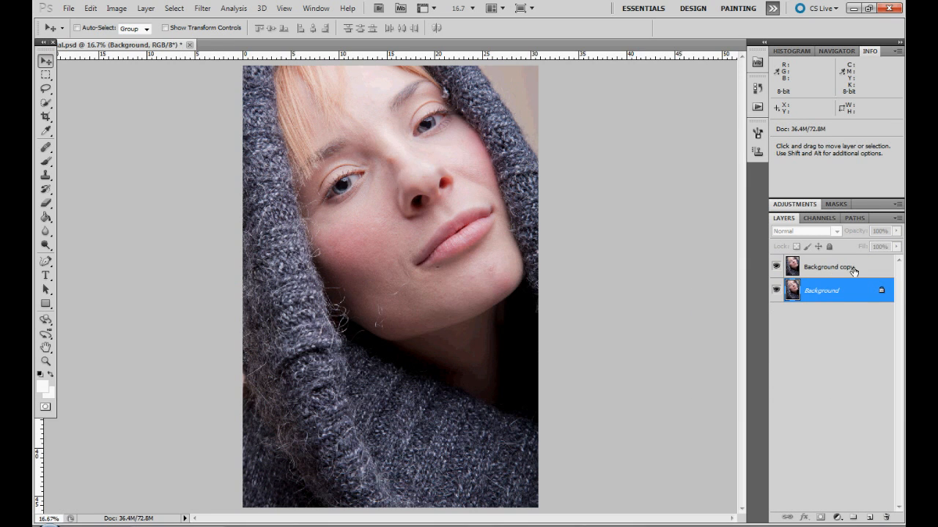
{"action": "left_click", "coordinate": [829, 267]}
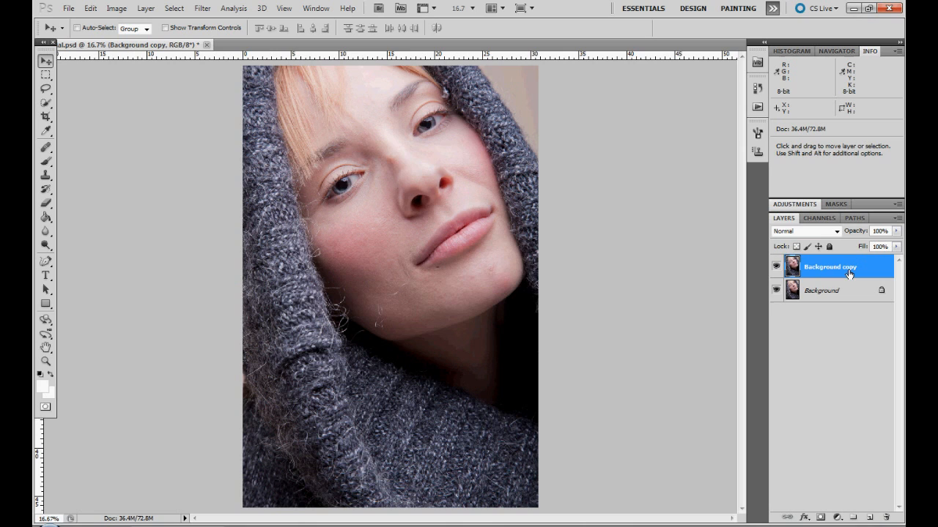
{"action": "mouse_move", "coordinate": [770, 283]}
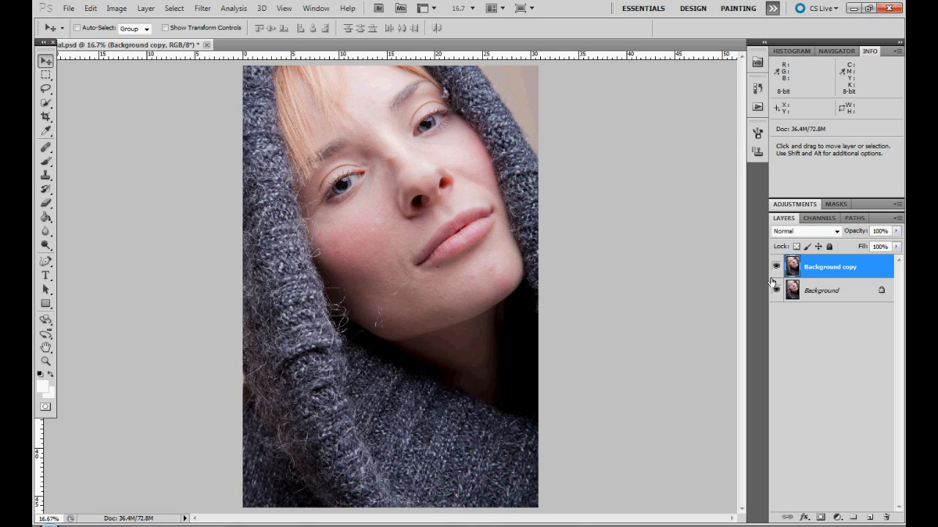
{"action": "left_click", "coordinate": [46, 362]}
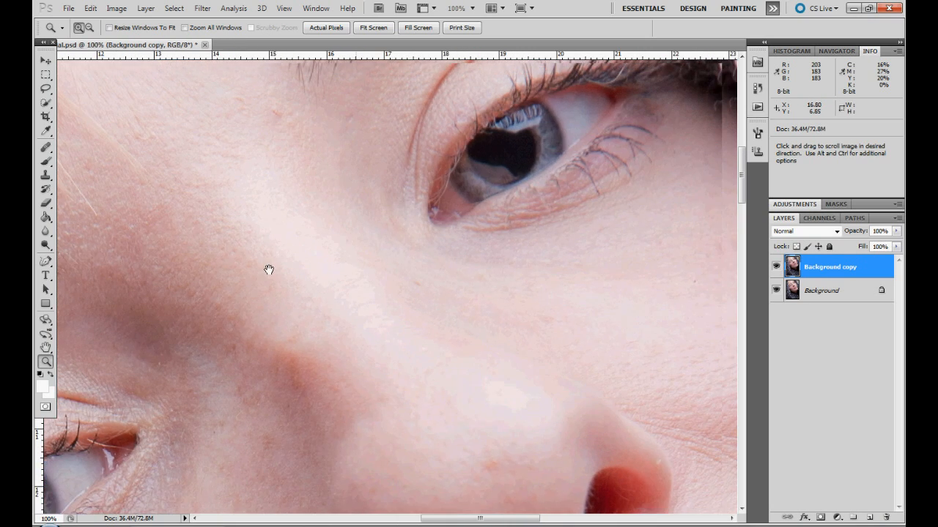
Pan across eyebrow, nose, lips, cheek, neck and hood at 100% to spot skin flaws
{"action": "left_click_drag", "start_coordinate": [270, 270], "coordinate": [236, 277]}
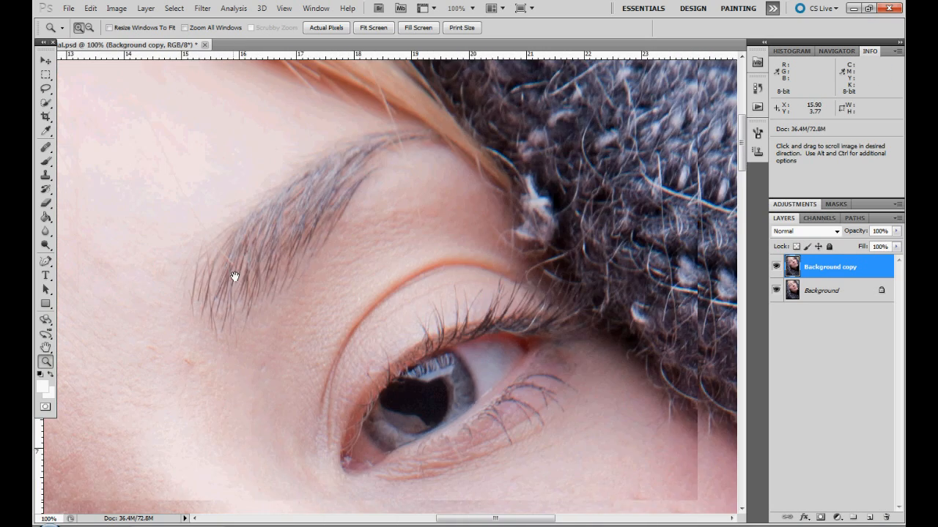
{"action": "left_click_drag", "start_coordinate": [234, 276], "coordinate": [442, 155]}
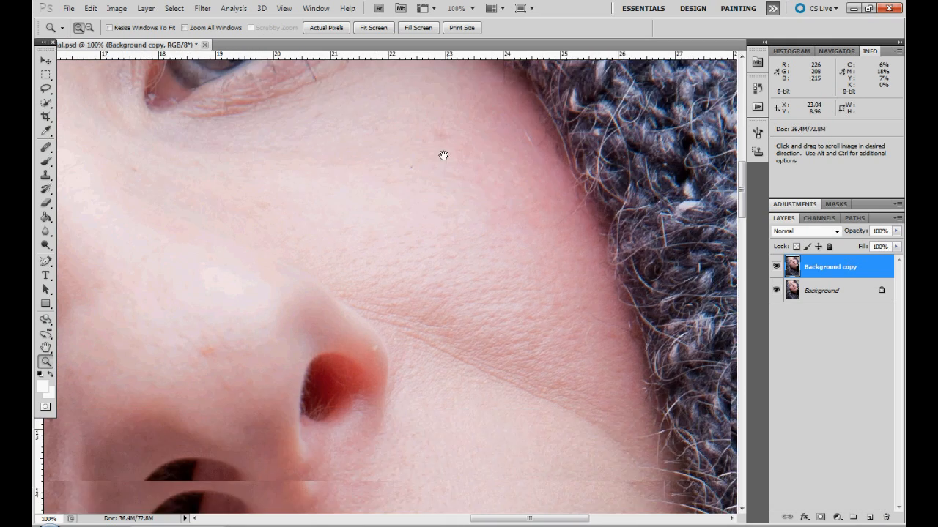
{"action": "left_click_drag", "start_coordinate": [442, 156], "coordinate": [481, 279]}
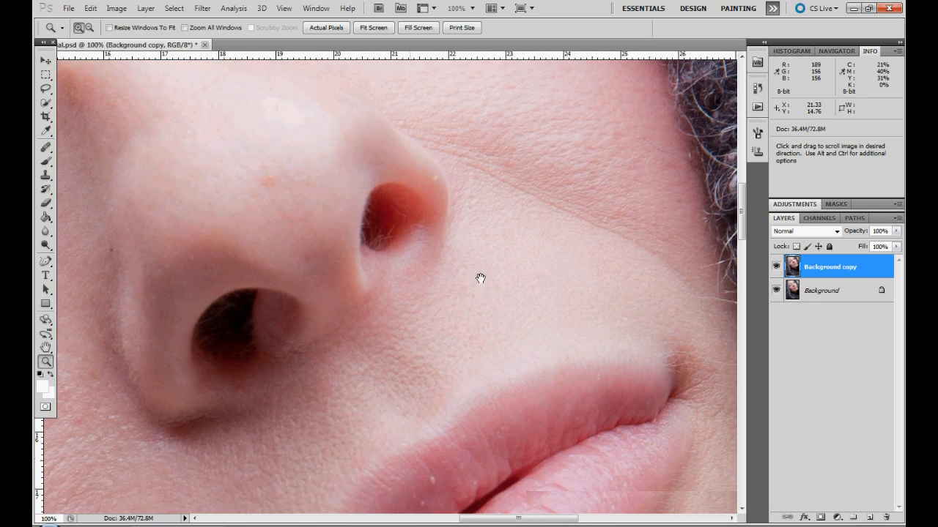
{"action": "left_click_drag", "start_coordinate": [480, 278], "coordinate": [384, 343]}
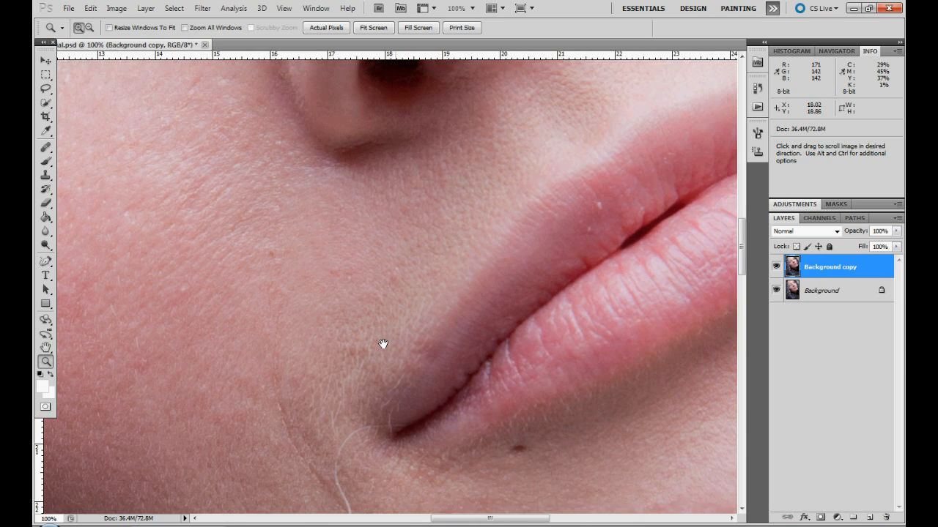
{"action": "left_click_drag", "start_coordinate": [384, 345], "coordinate": [311, 316]}
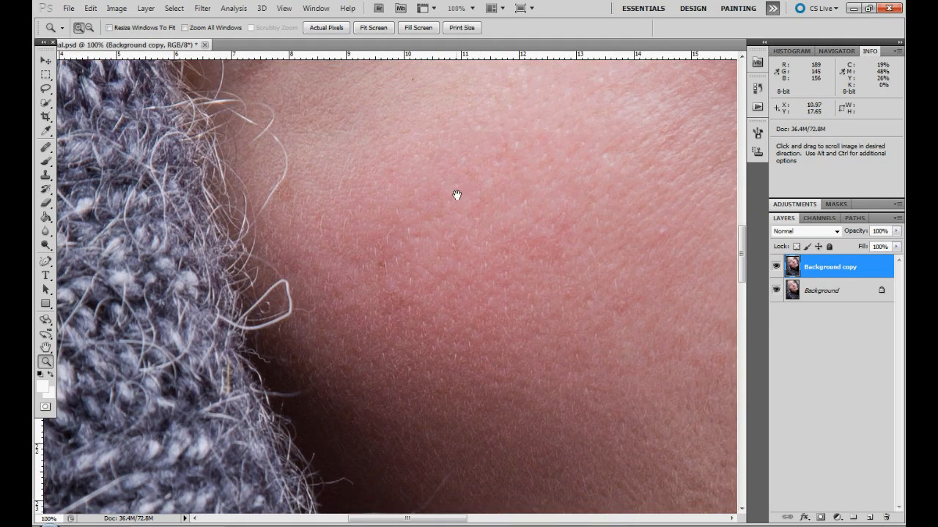
{"action": "left_click_drag", "start_coordinate": [457, 197], "coordinate": [402, 309]}
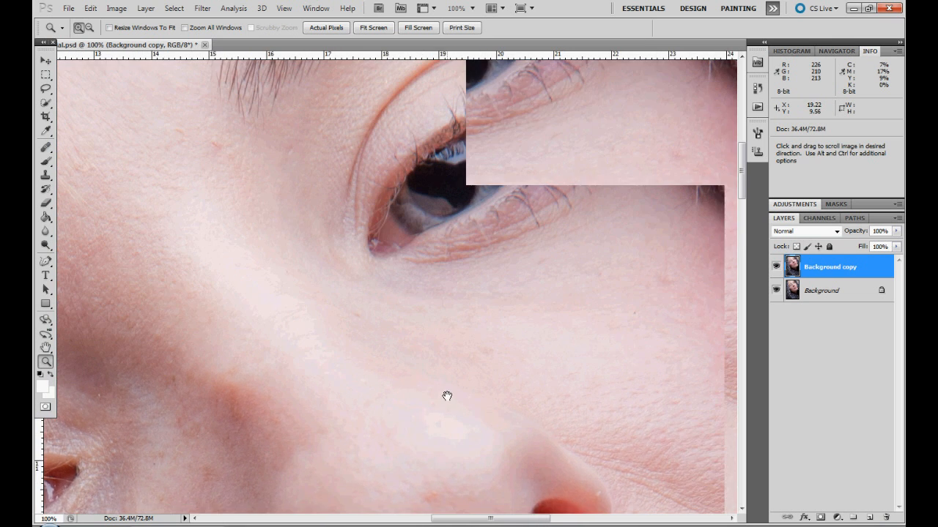
{"action": "left_click_drag", "start_coordinate": [447, 396], "coordinate": [401, 353]}
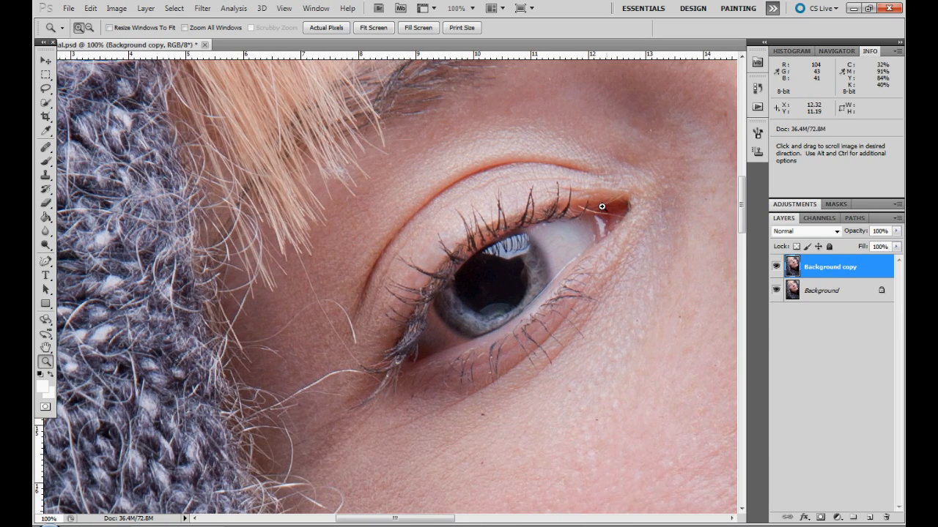
{"action": "left_click_drag", "start_coordinate": [601, 206], "coordinate": [495, 328]}
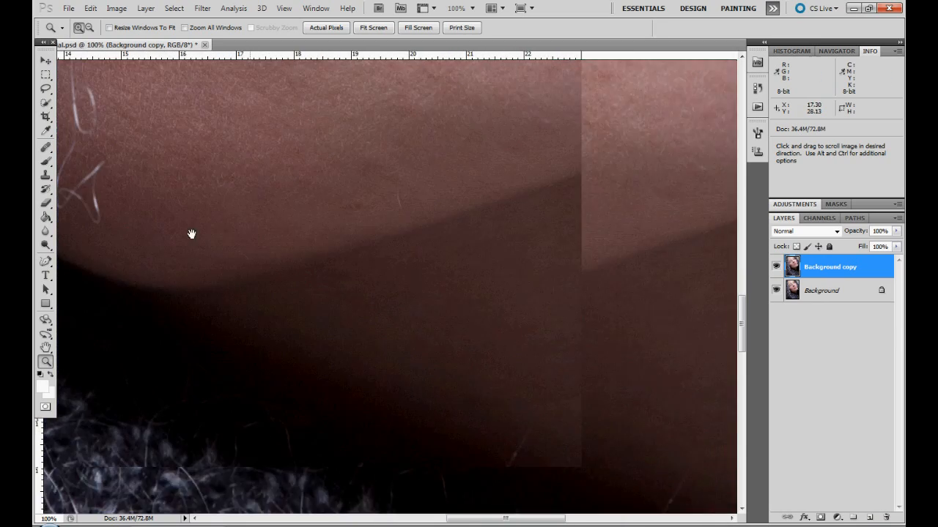
{"action": "left_click_drag", "start_coordinate": [192, 235], "coordinate": [290, 163]}
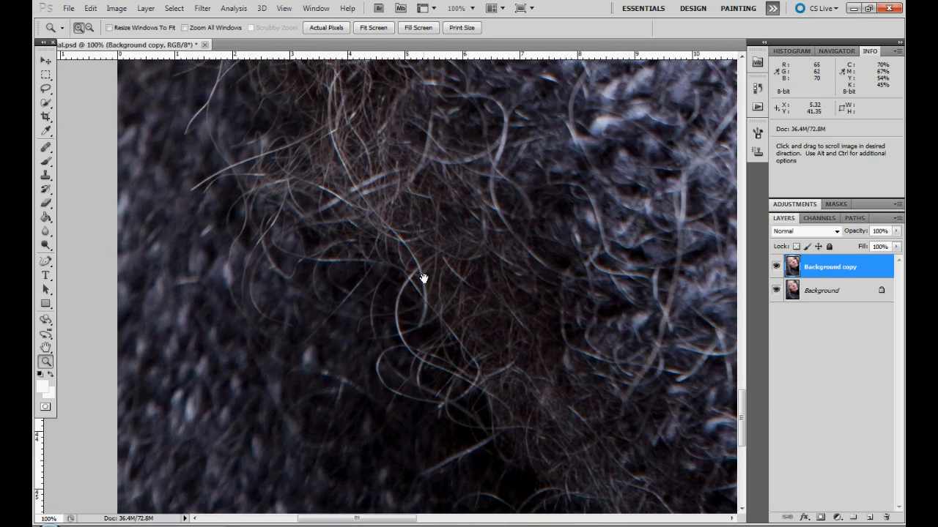
{"action": "left_click_drag", "start_coordinate": [422, 279], "coordinate": [365, 267]}
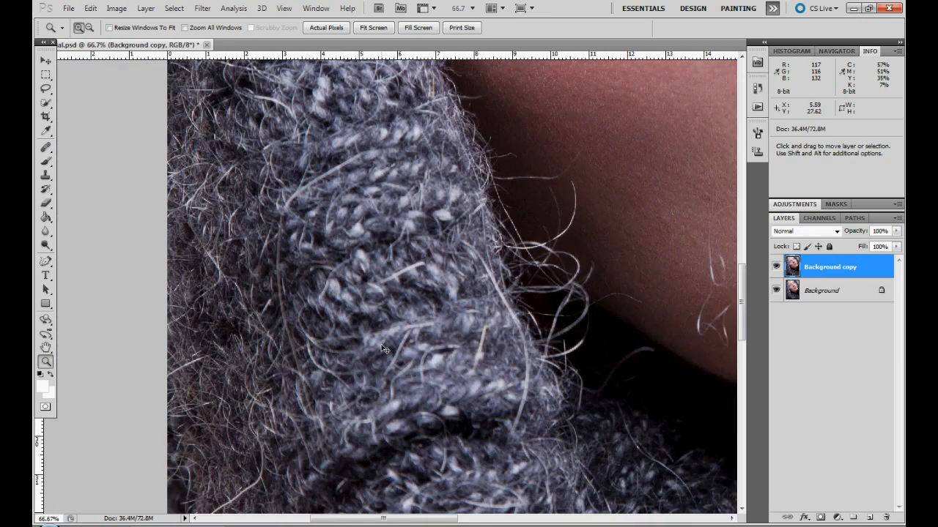
Zoom out to the whole portrait and add an empty Layer 1 above the copy
{"action": "left_click", "coordinate": [372, 27]}
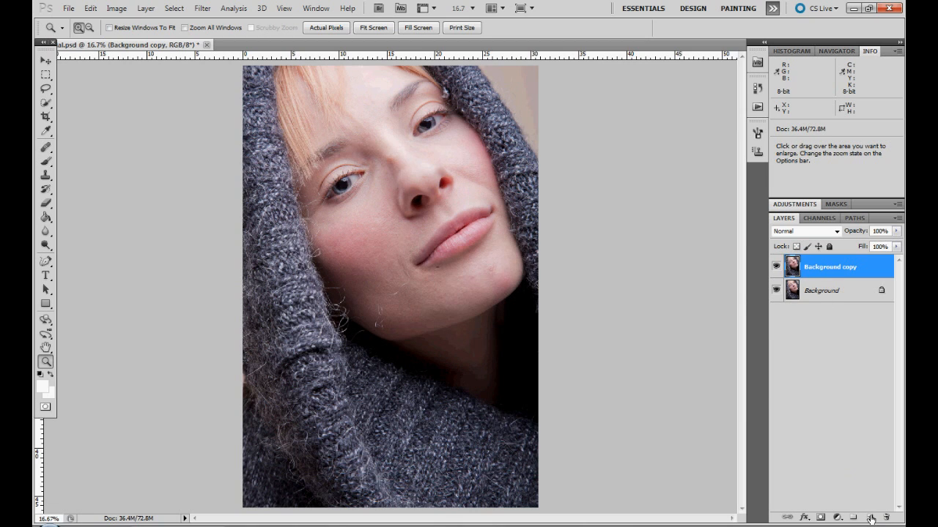
{"action": "left_click", "coordinate": [859, 518]}
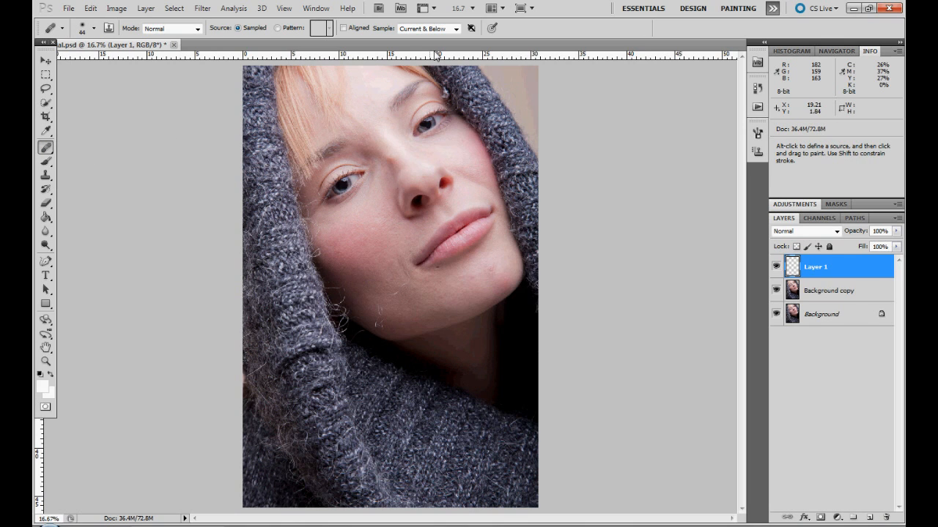
Set the Healing Brush to sample the current layer, dismiss the warning, then sample All Layers
{"action": "left_click", "coordinate": [456, 28]}
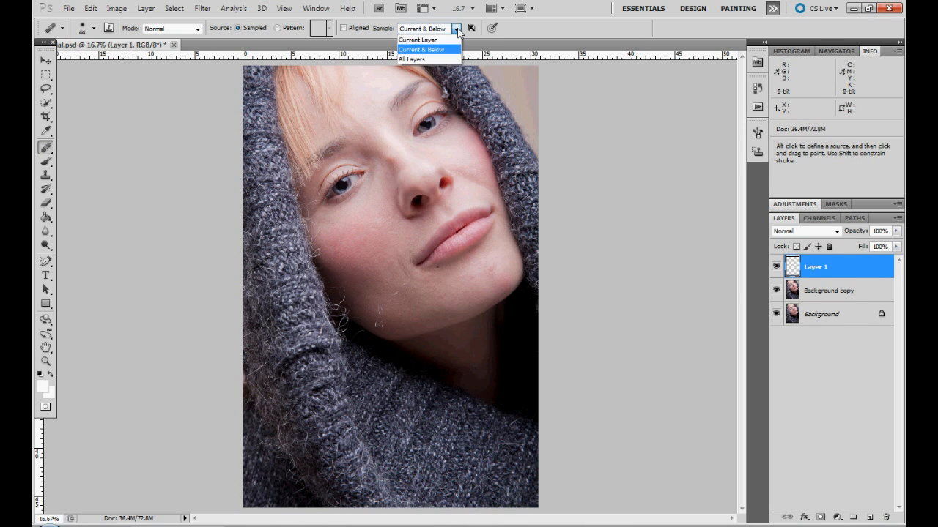
{"action": "left_click", "coordinate": [418, 40]}
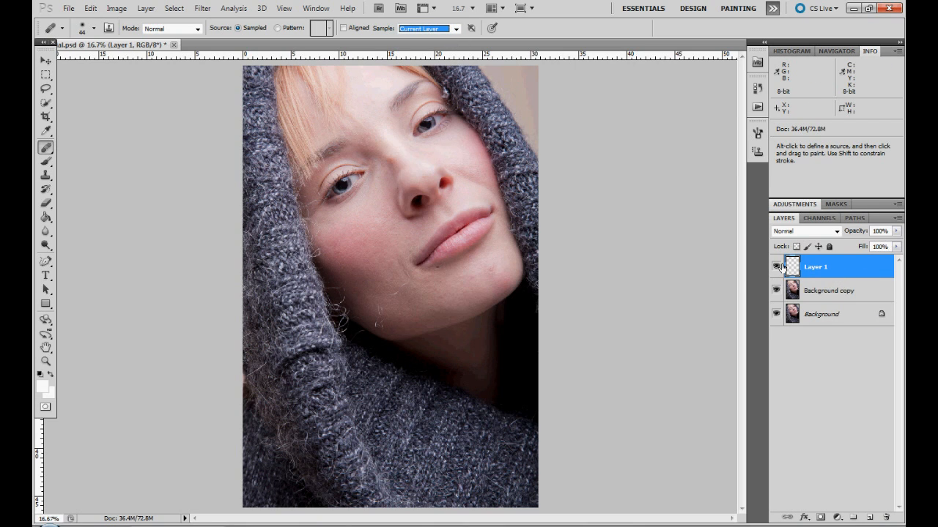
{"action": "mouse_move", "coordinate": [117, 252]}
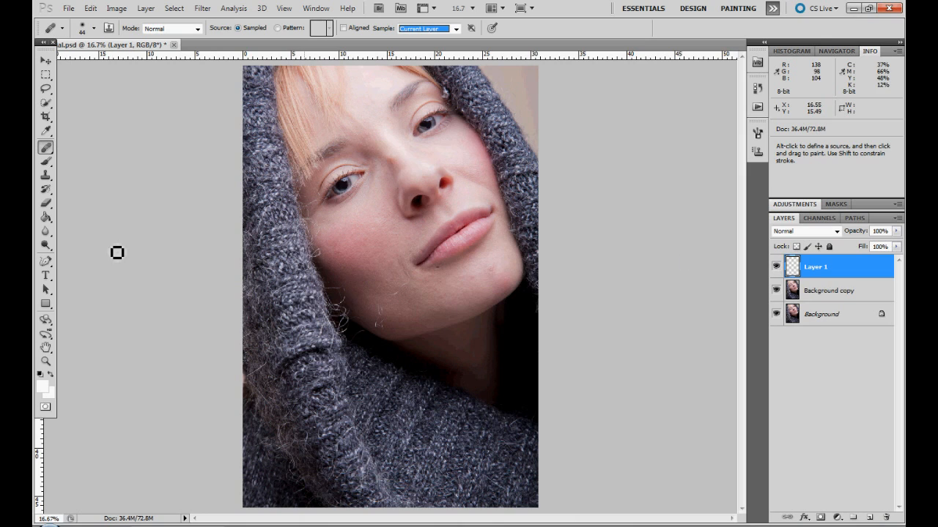
{"action": "mouse_move", "coordinate": [76, 176]}
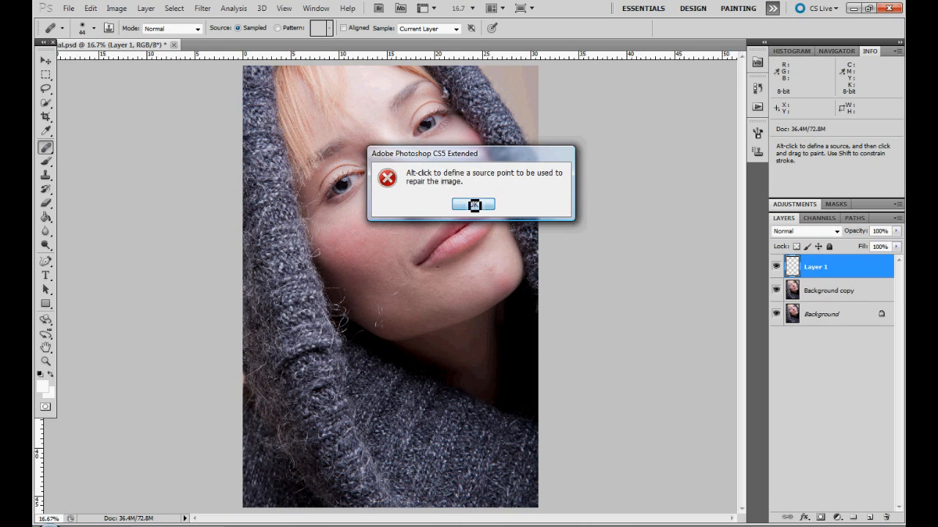
{"action": "left_click", "coordinate": [472, 205]}
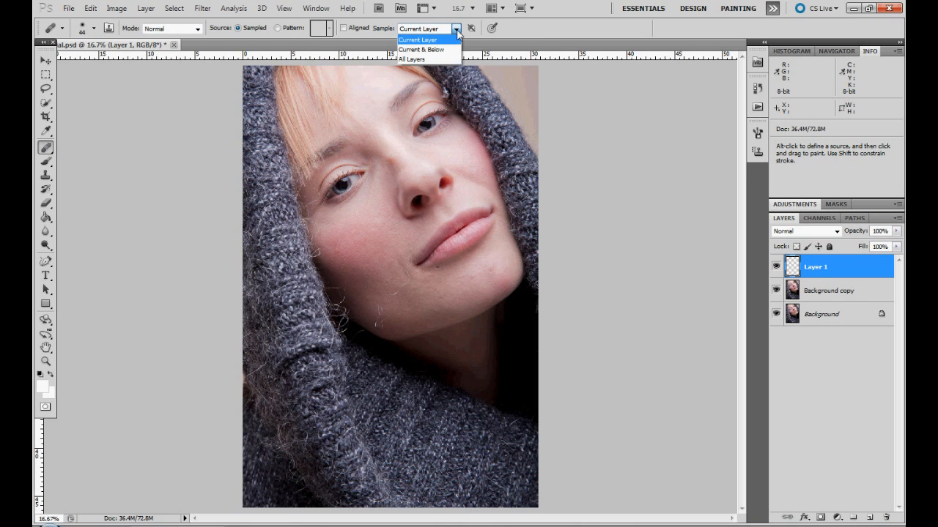
{"action": "left_click", "coordinate": [411, 58]}
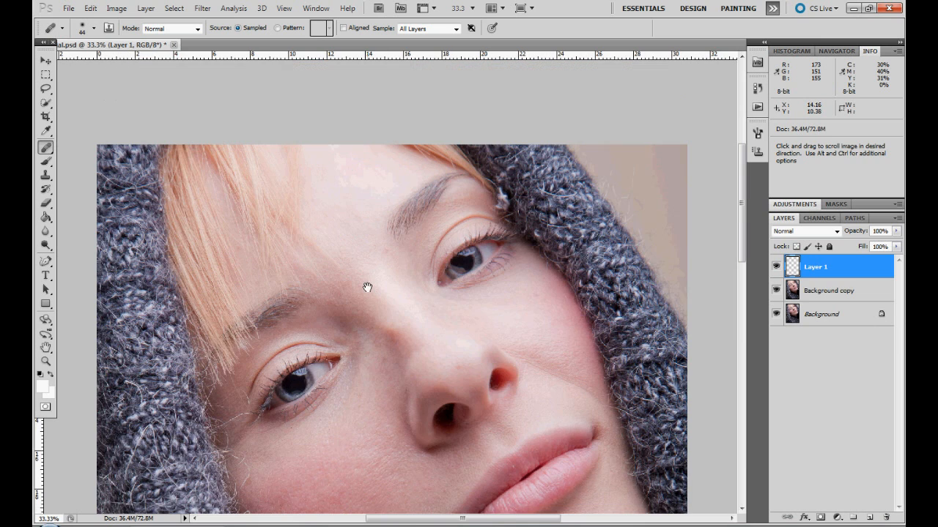
{"action": "mouse_move", "coordinate": [388, 257]}
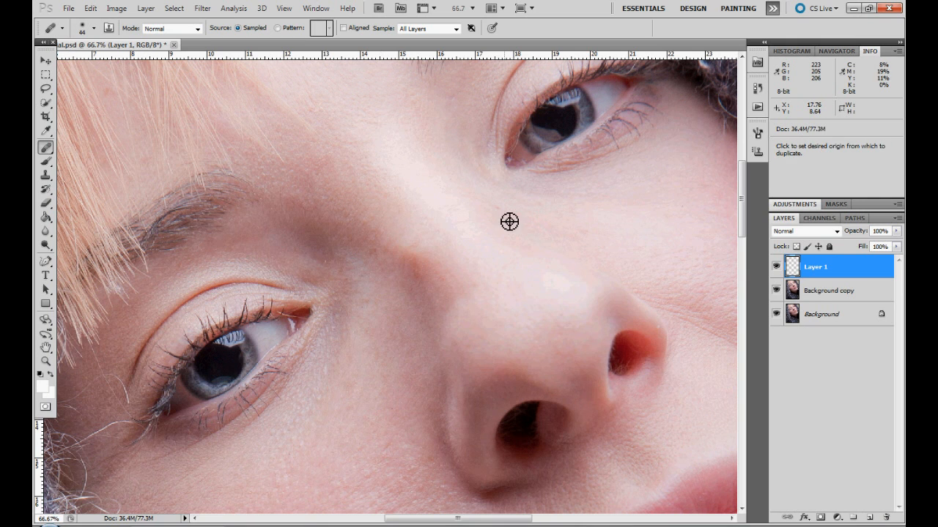
{"action": "mouse_move", "coordinate": [536, 214]}
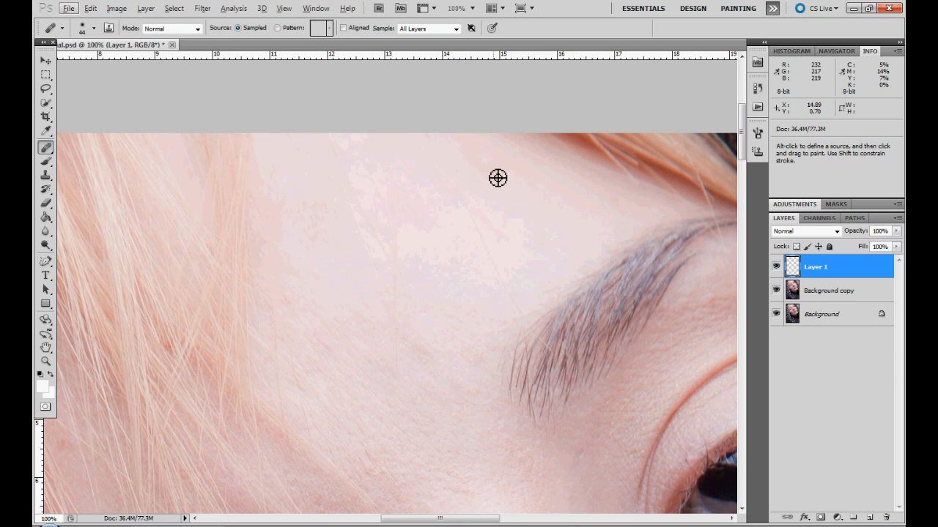
{"action": "mouse_move", "coordinate": [343, 263]}
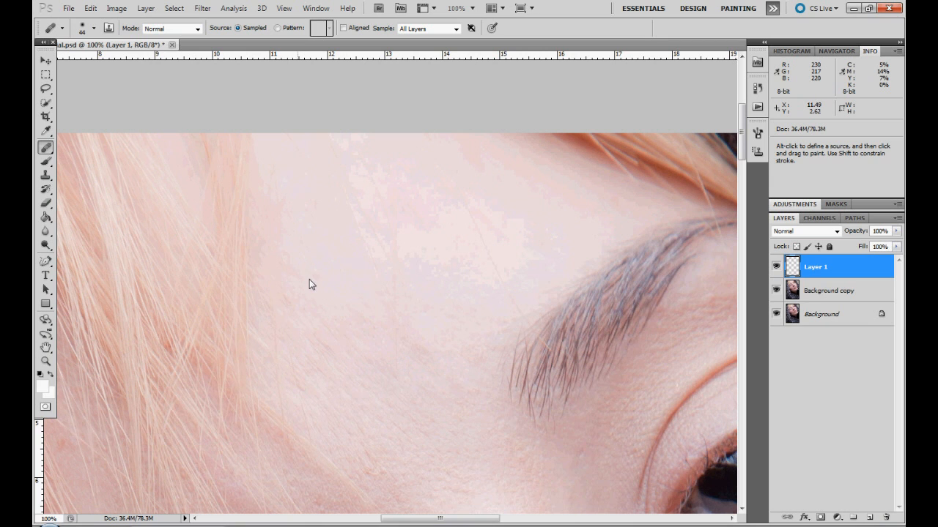
{"action": "mouse_move", "coordinate": [452, 332]}
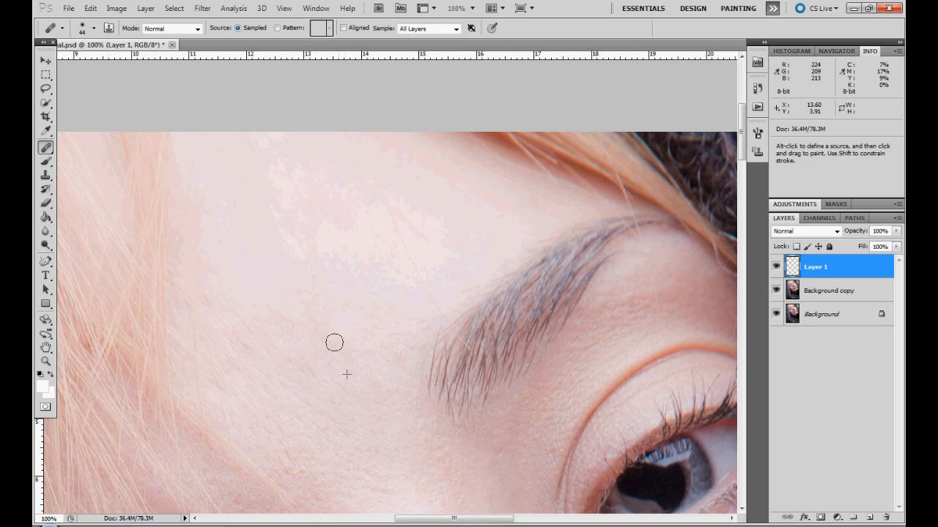
{"action": "mouse_move", "coordinate": [317, 328]}
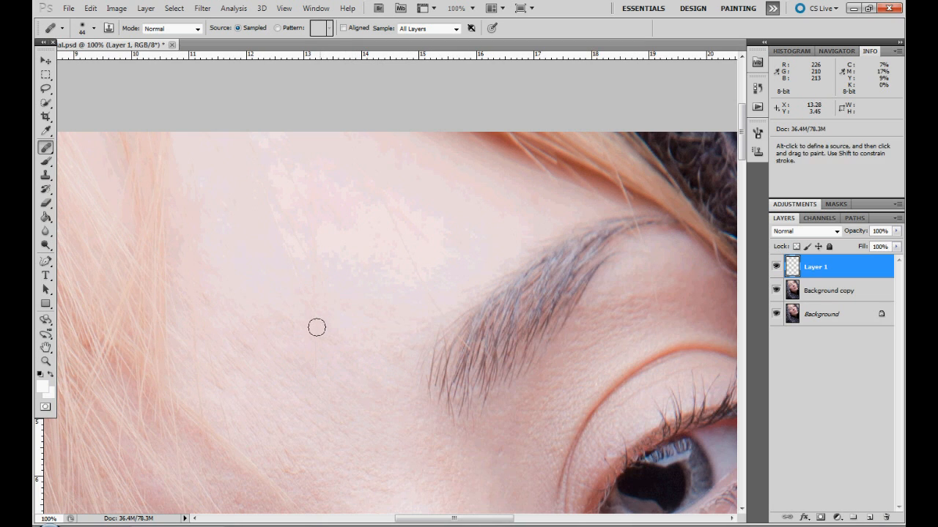
{"action": "mouse_move", "coordinate": [252, 355]}
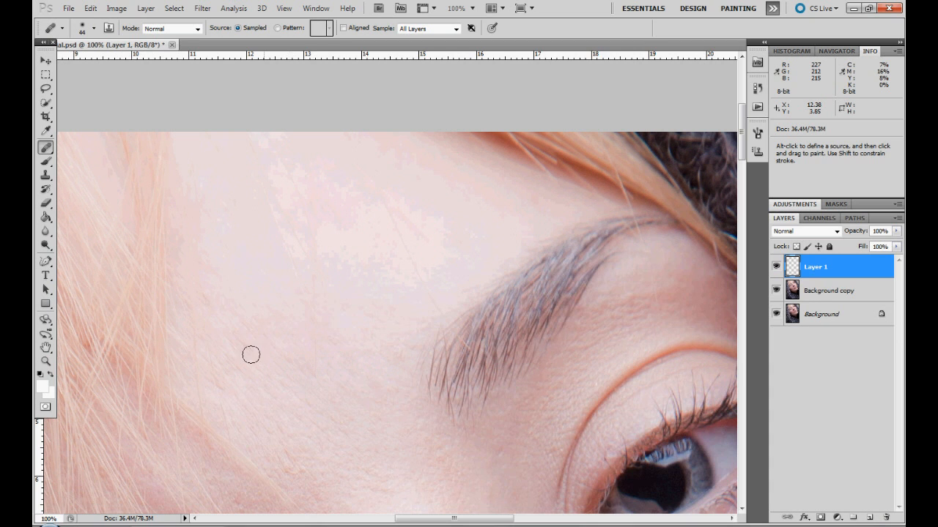
{"action": "mouse_move", "coordinate": [307, 381]}
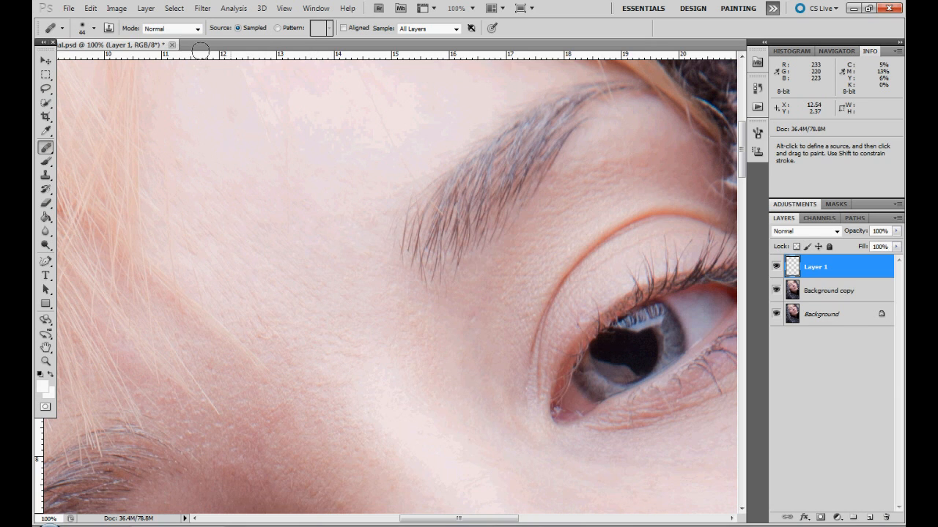
{"action": "mouse_move", "coordinate": [351, 363]}
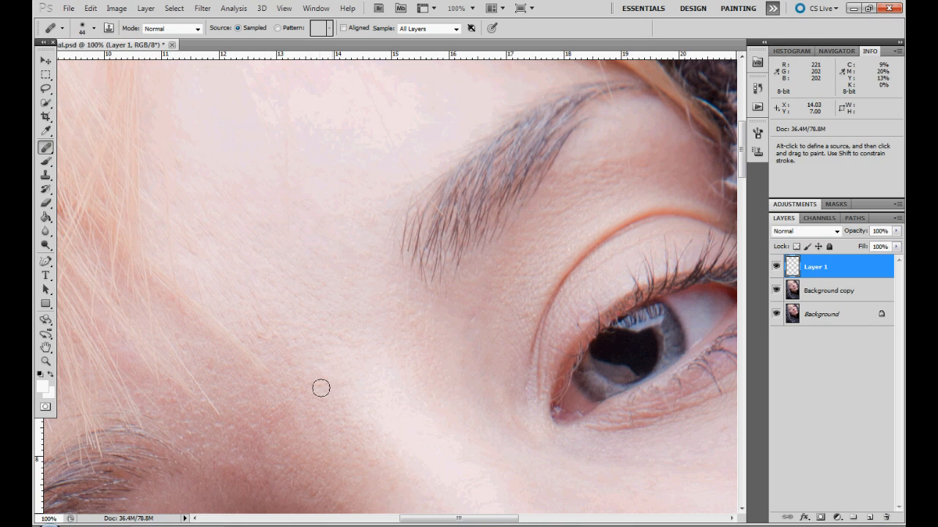
{"action": "mouse_move", "coordinate": [274, 331]}
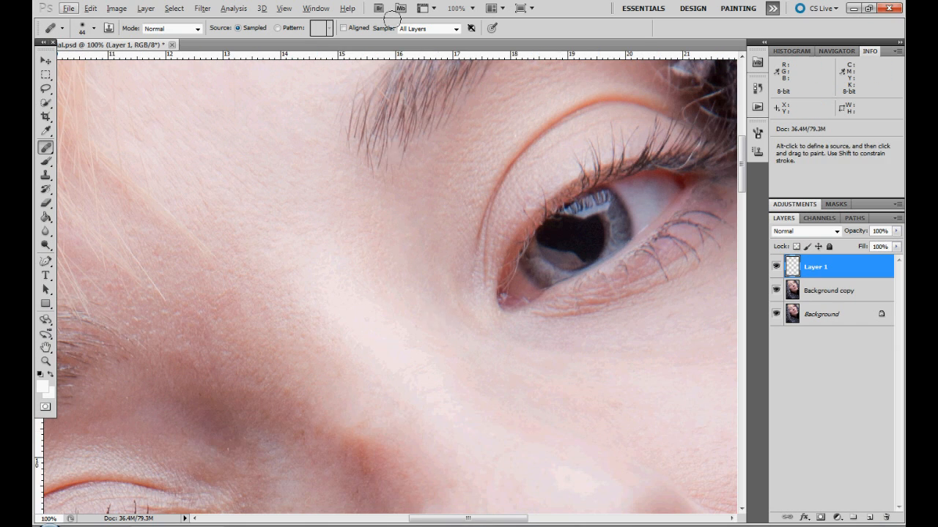
Tick Aligned so the healing sample source moves with each stroke around eye and nose
{"action": "left_click", "coordinate": [343, 28]}
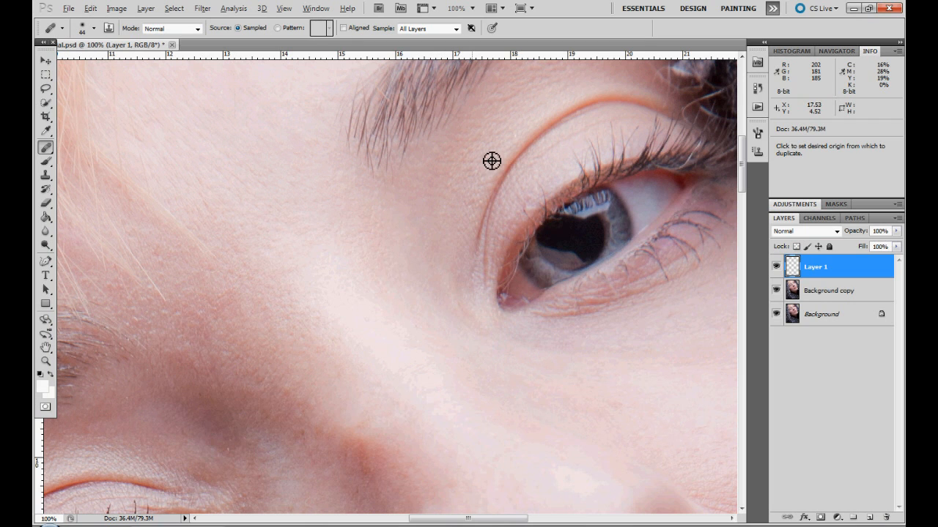
{"action": "left_click", "coordinate": [343, 28]}
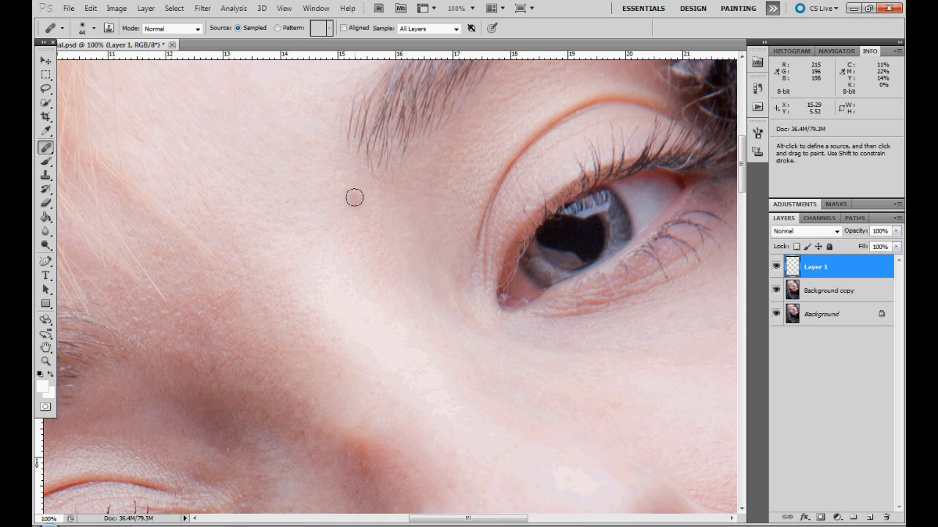
{"action": "mouse_move", "coordinate": [438, 191]}
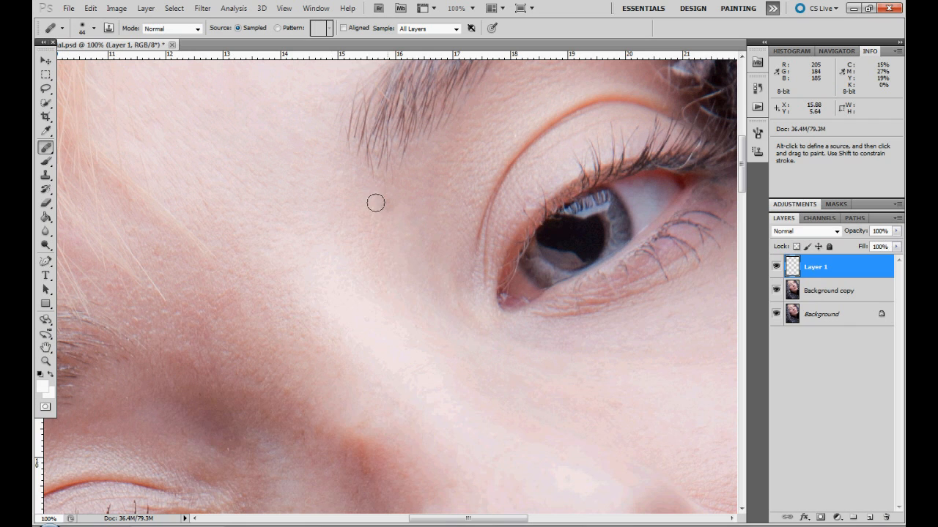
{"action": "left_click", "coordinate": [343, 29]}
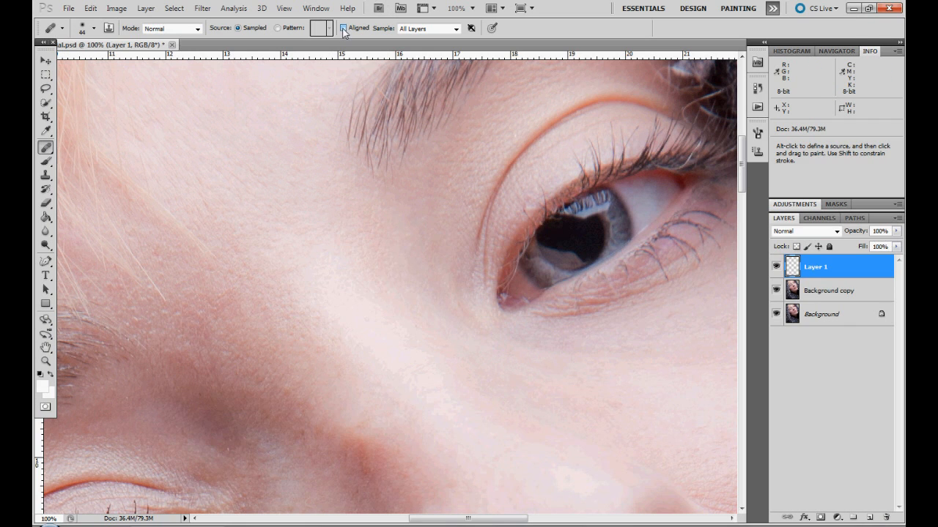
{"action": "left_click", "coordinate": [343, 28]}
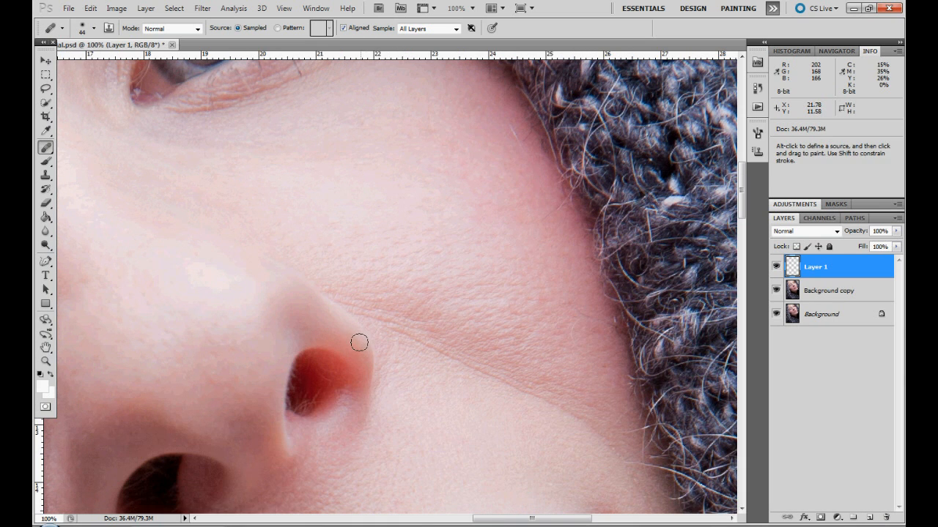
{"action": "mouse_move", "coordinate": [331, 314]}
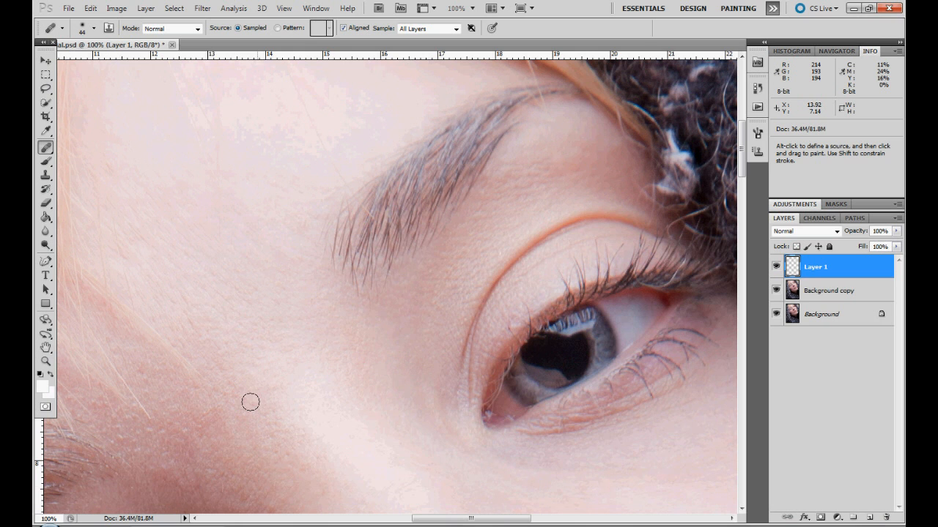
{"action": "mouse_move", "coordinate": [244, 389]}
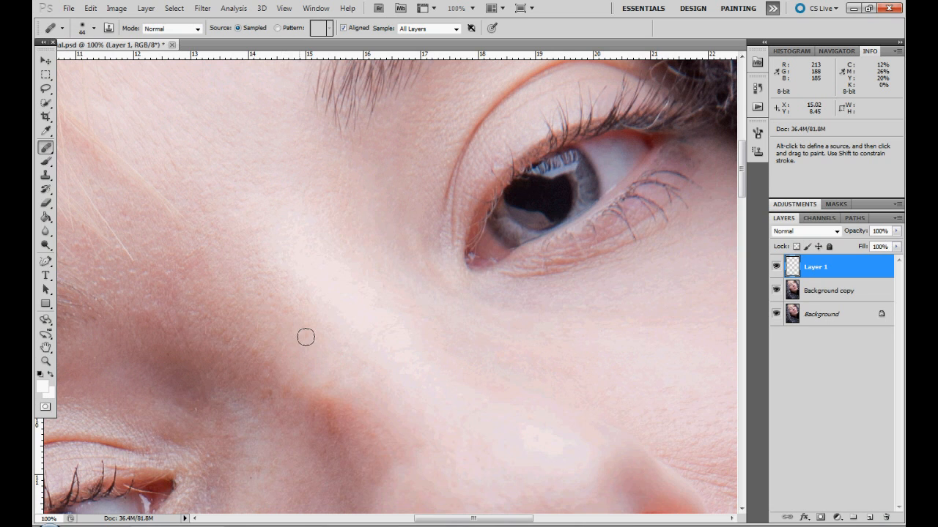
{"action": "mouse_move", "coordinate": [266, 307]}
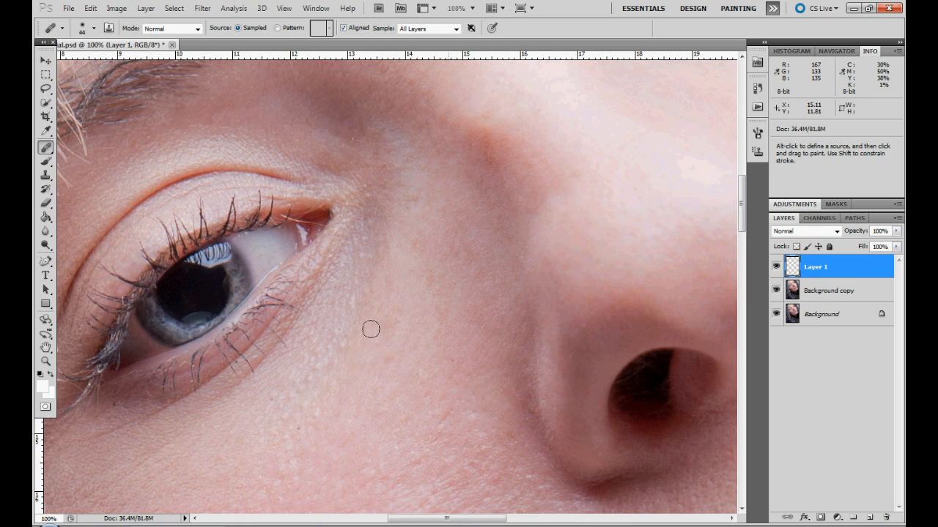
{"action": "mouse_move", "coordinate": [468, 249]}
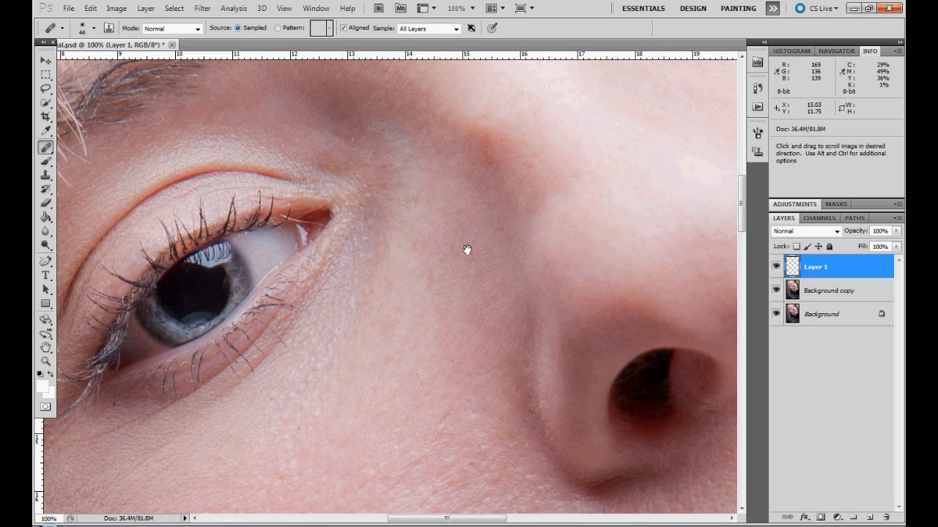
{"action": "left_click_drag", "start_coordinate": [467, 249], "coordinate": [622, 331]}
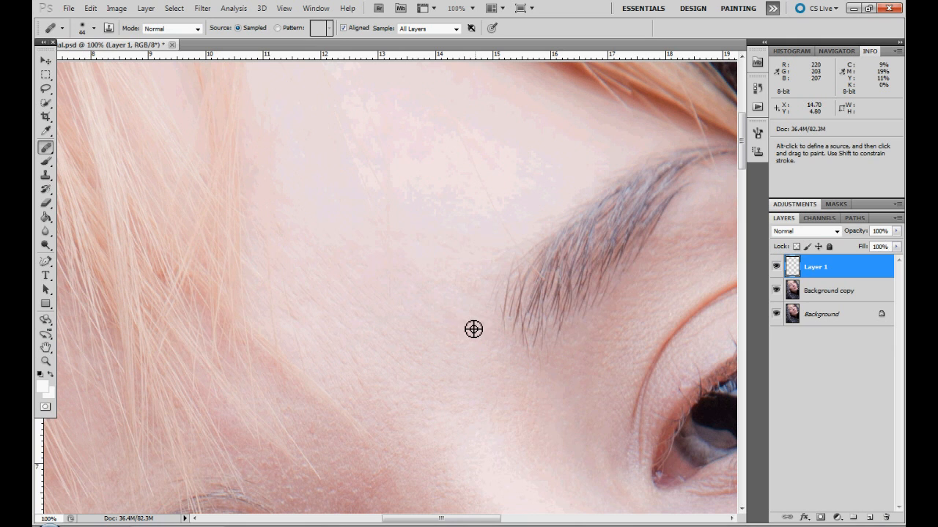
{"action": "mouse_move", "coordinate": [472, 422]}
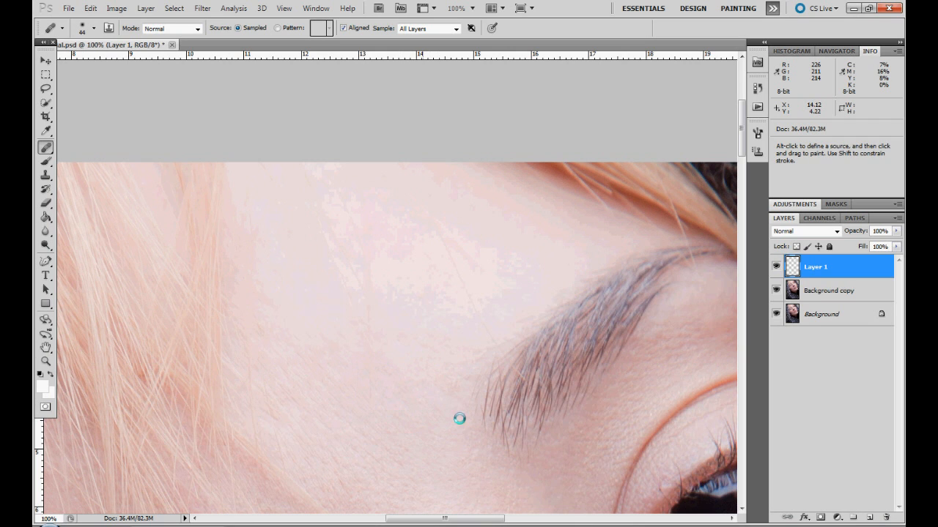
{"action": "mouse_move", "coordinate": [481, 344]}
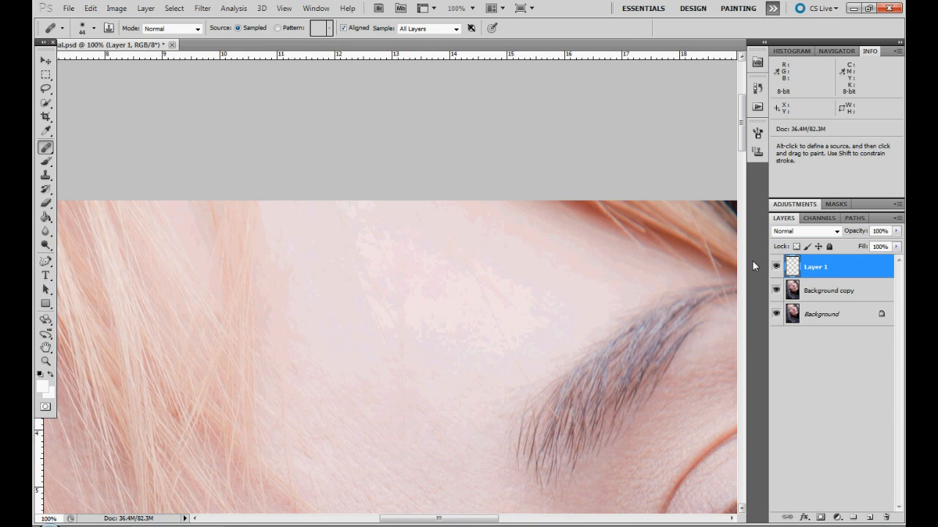
{"action": "left_click", "coordinate": [776, 267]}
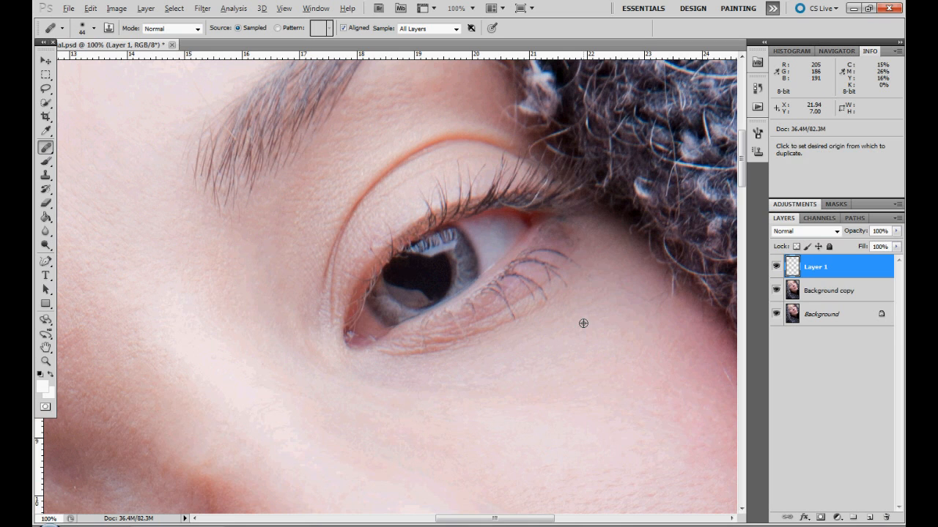
{"action": "mouse_move", "coordinate": [560, 370]}
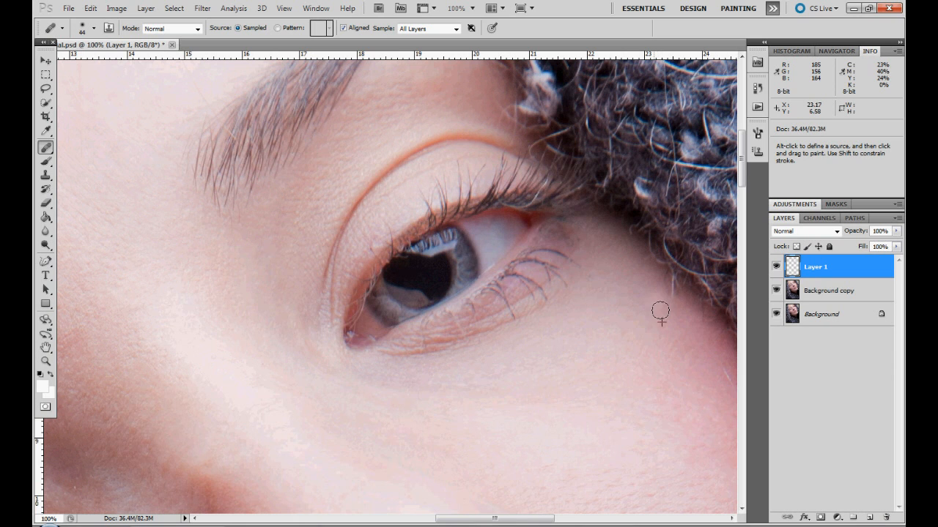
{"action": "mouse_move", "coordinate": [612, 334]}
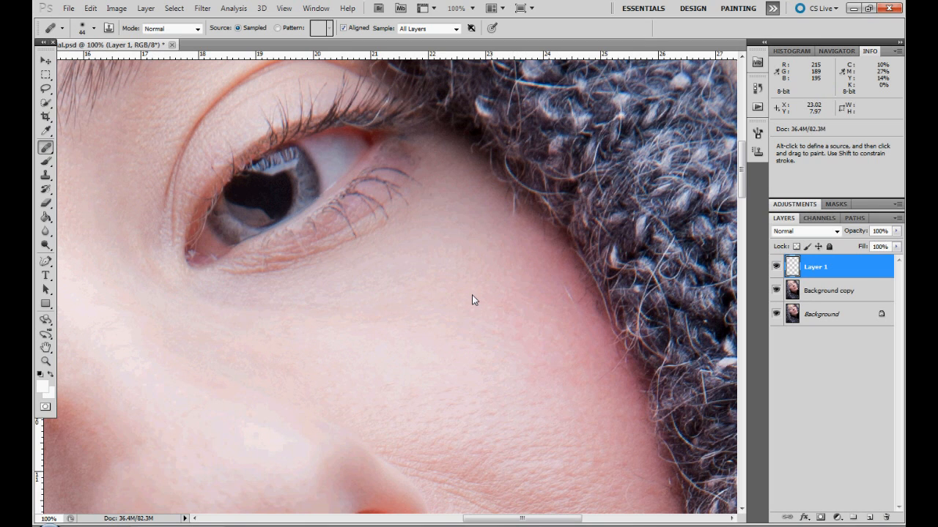
Heal a flaw on the cheek skin near the hood edge on Layer 1
{"action": "left_click", "coordinate": [293, 349]}
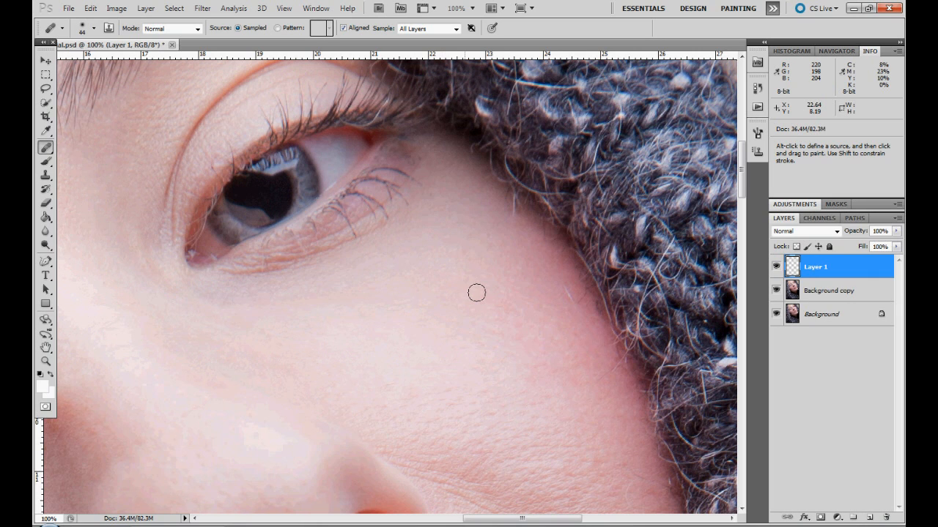
{"action": "mouse_move", "coordinate": [495, 252]}
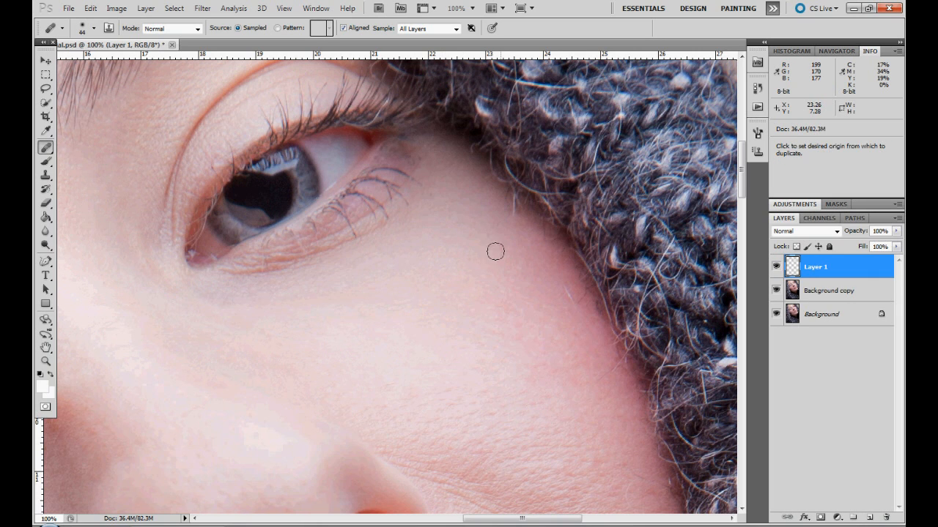
{"action": "mouse_move", "coordinate": [438, 208]}
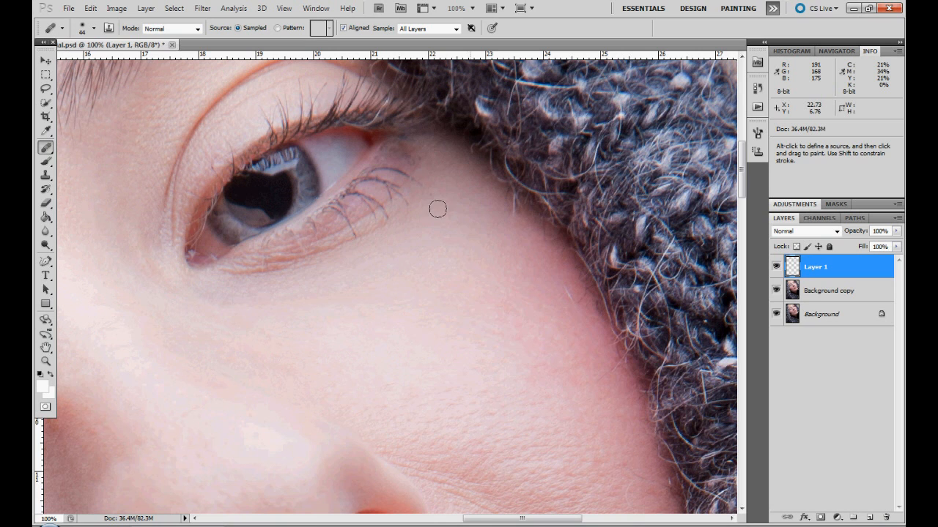
{"action": "mouse_move", "coordinate": [434, 252]}
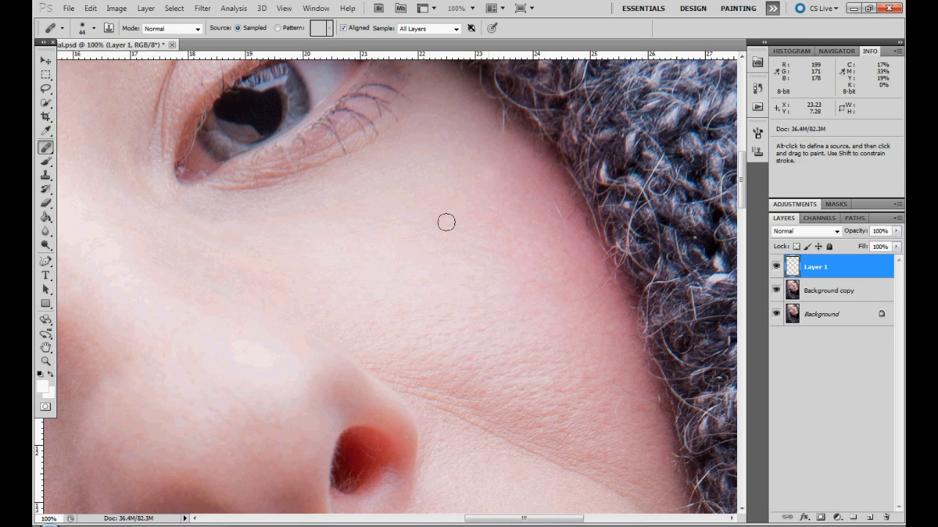
{"action": "mouse_move", "coordinate": [516, 337]}
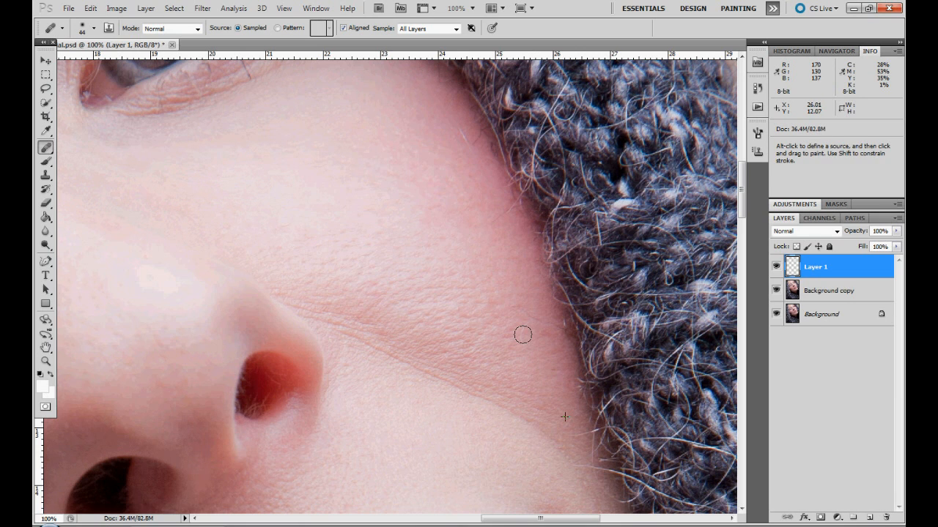
{"action": "mouse_move", "coordinate": [495, 307]}
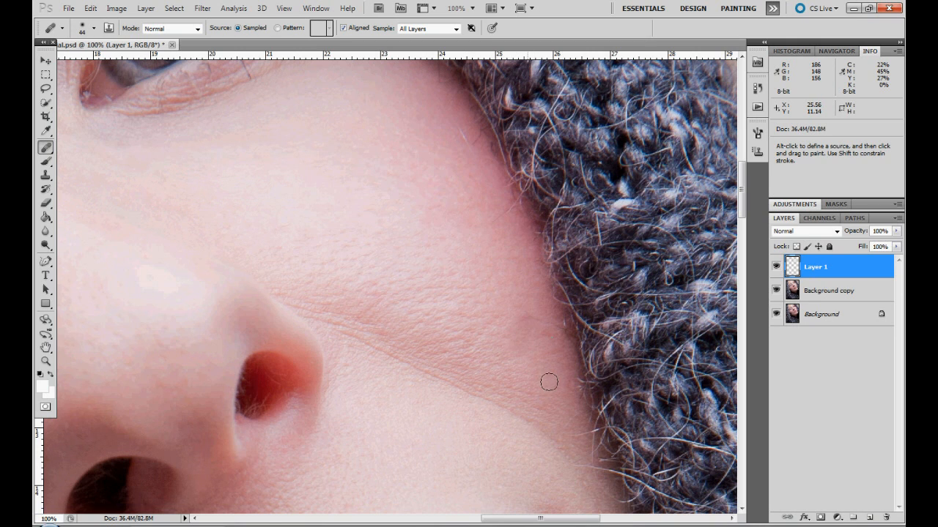
{"action": "mouse_move", "coordinate": [530, 366]}
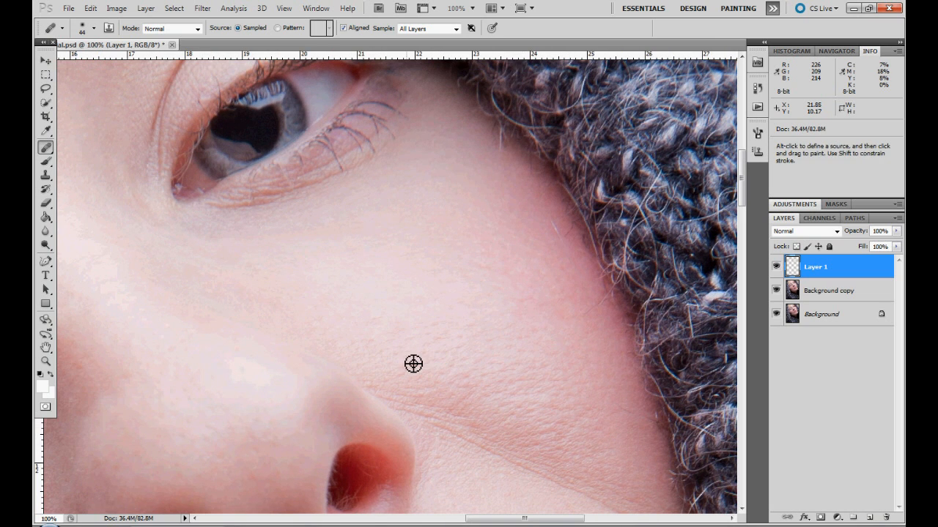
{"action": "mouse_move", "coordinate": [439, 337]}
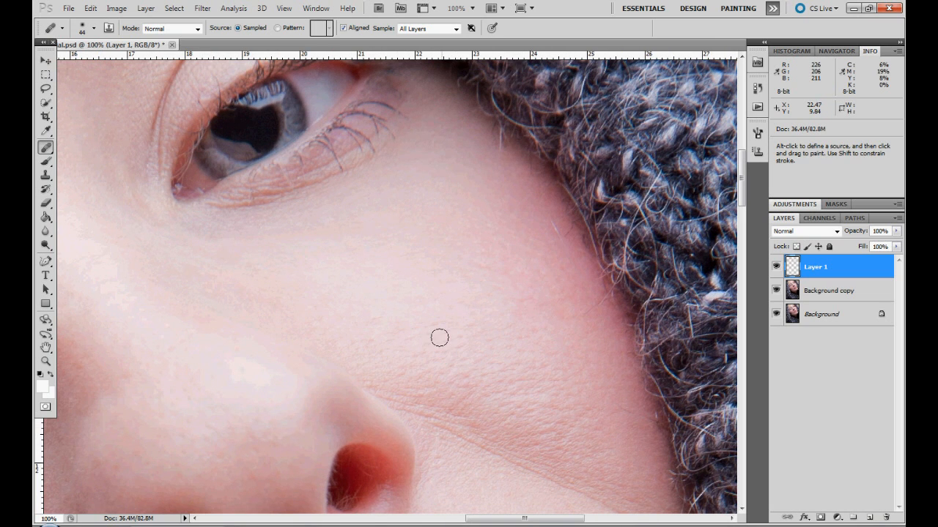
{"action": "mouse_move", "coordinate": [586, 343]}
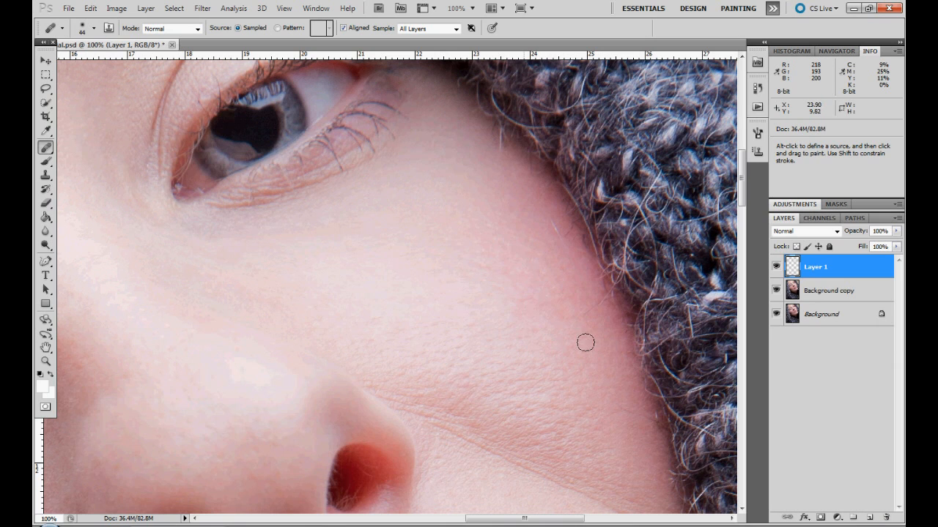
{"action": "mouse_move", "coordinate": [595, 302]}
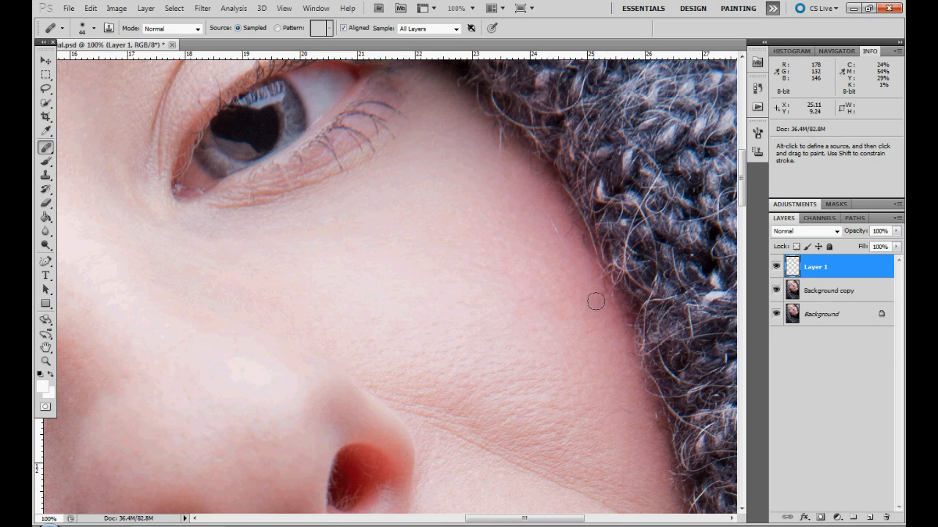
{"action": "mouse_move", "coordinate": [568, 277]}
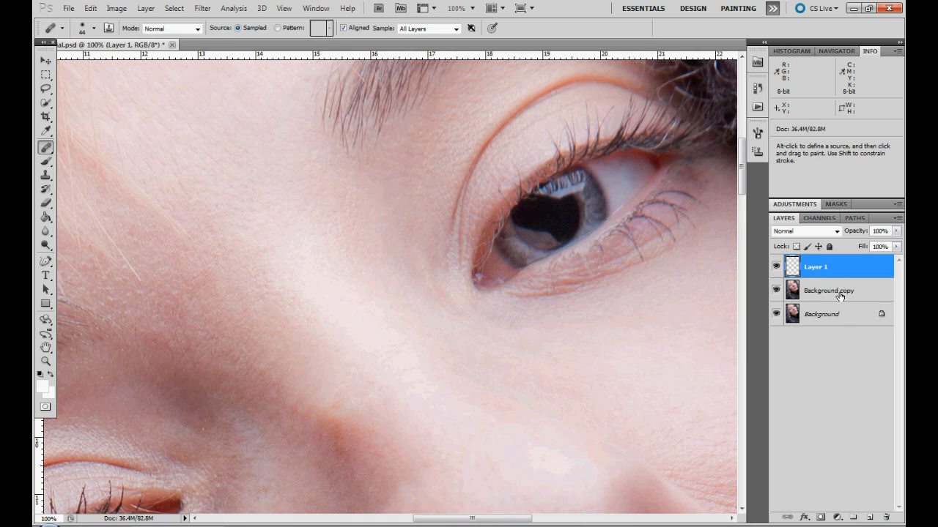
Duplicate the portrait into Background copy 2 and darken it with a strong contrast Curves adjustment
{"action": "right_click", "coordinate": [827, 290]}
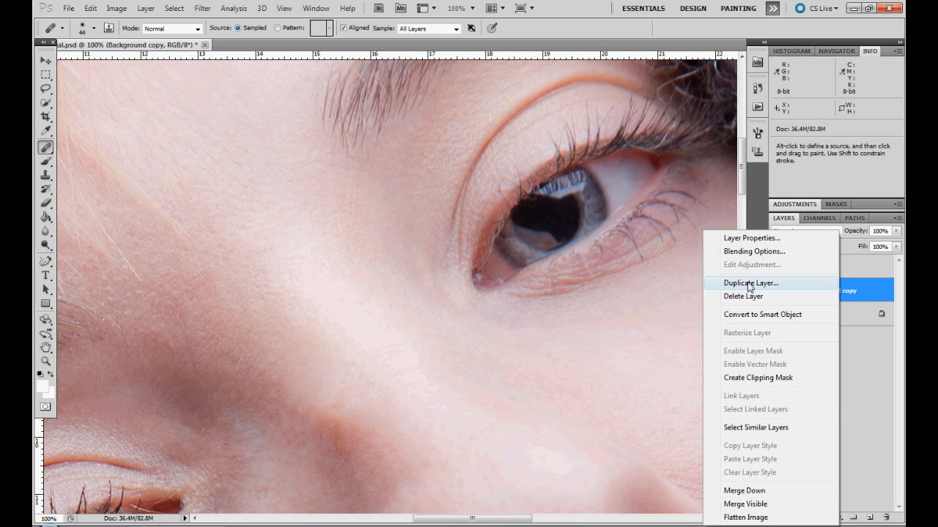
{"action": "left_click", "coordinate": [750, 283]}
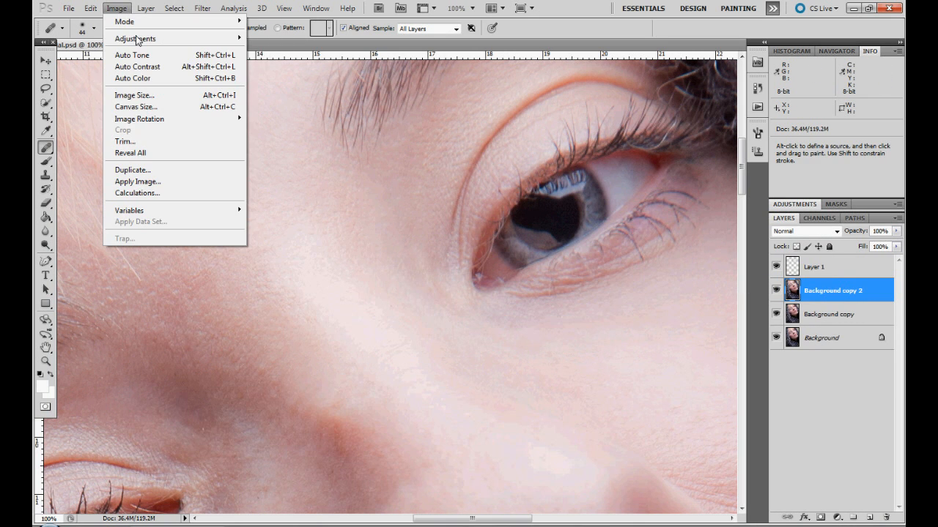
{"action": "mouse_move", "coordinate": [135, 38]}
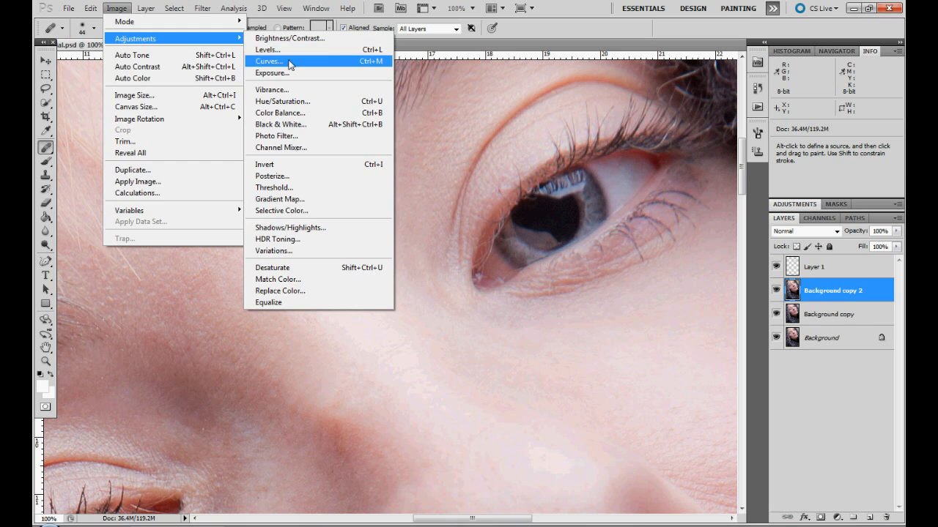
{"action": "left_click", "coordinate": [268, 62]}
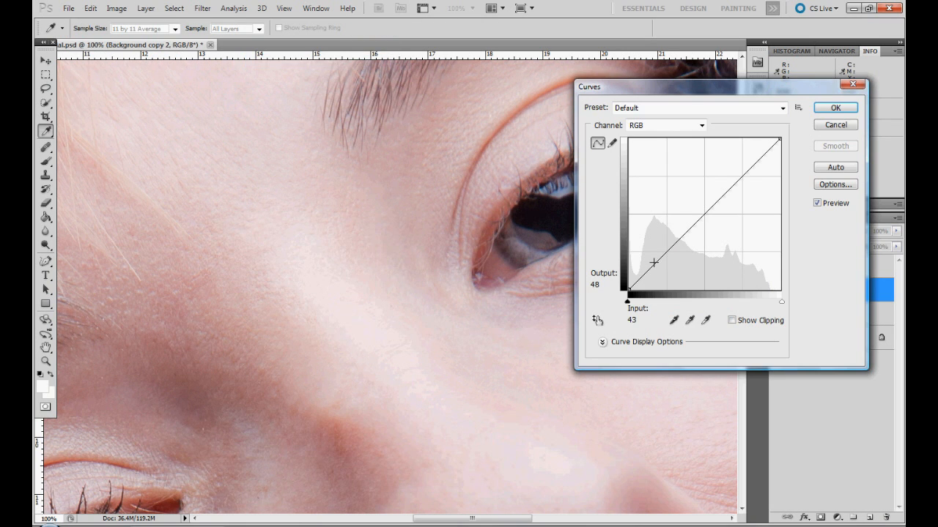
{"action": "left_click_drag", "start_coordinate": [653, 262], "coordinate": [656, 258]}
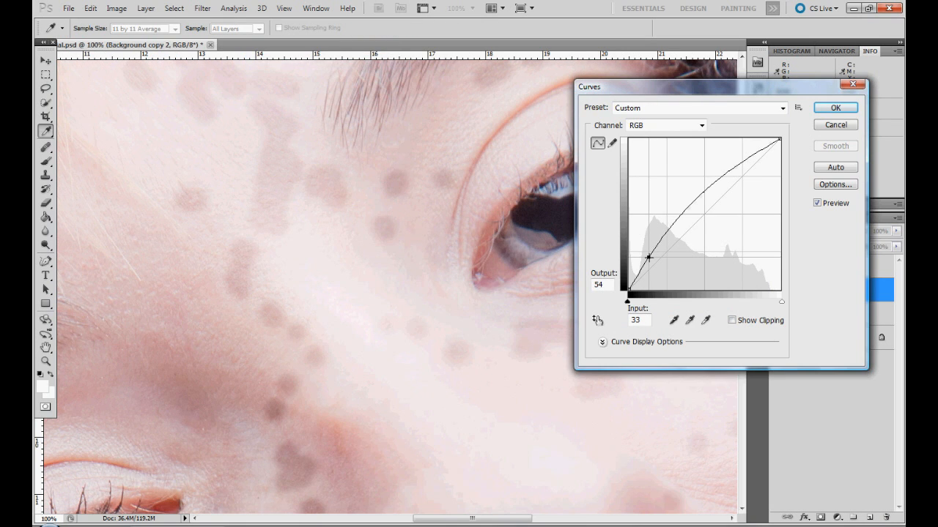
{"action": "left_click_drag", "start_coordinate": [654, 257], "coordinate": [674, 277]}
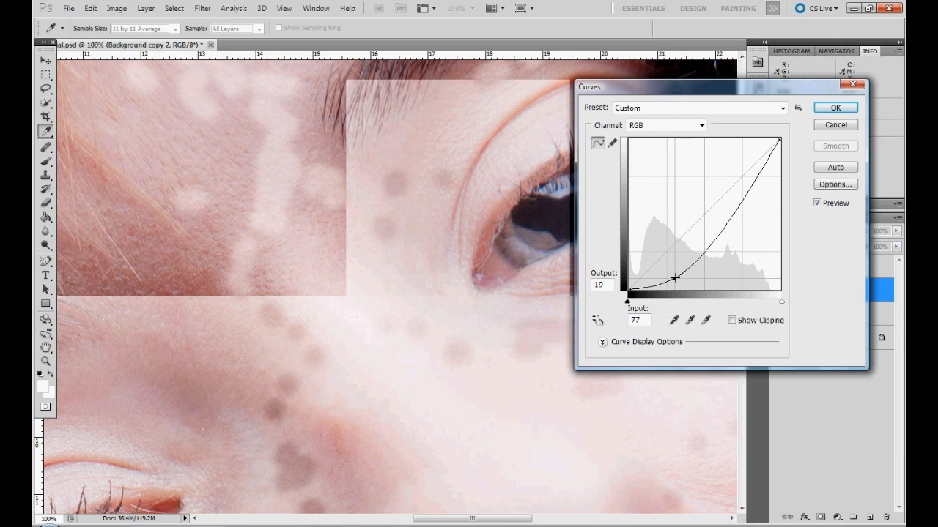
{"action": "left_click_drag", "start_coordinate": [674, 277], "coordinate": [695, 275]}
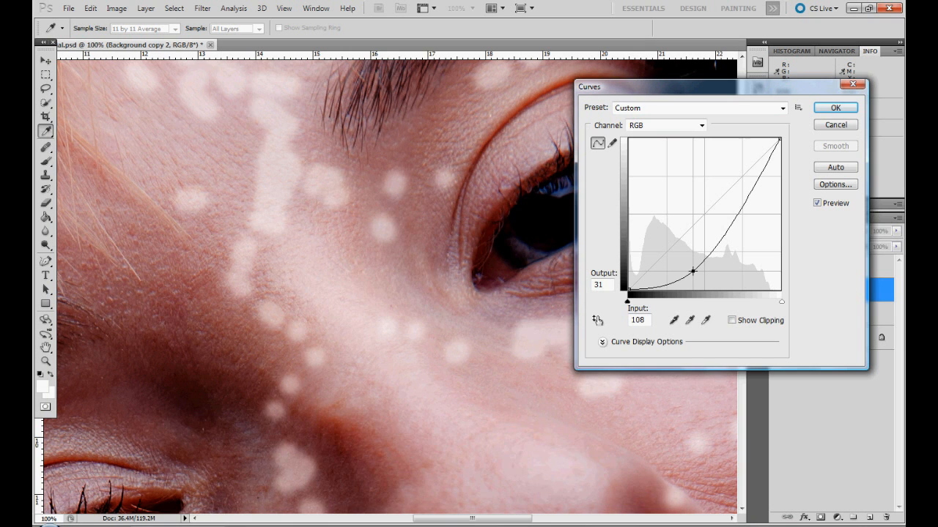
{"action": "left_click", "coordinate": [835, 107]}
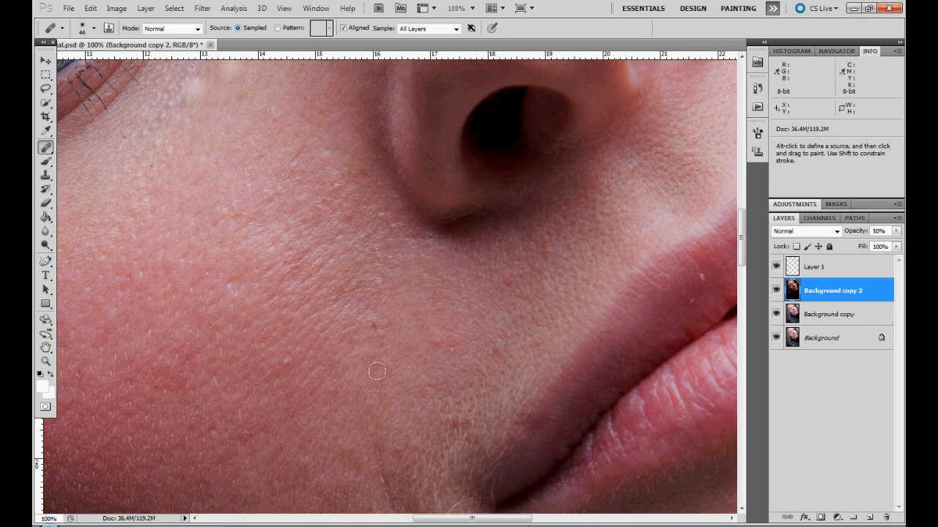
Hide Background copy 2 and pan the view to the eye and under-eye nose area
{"action": "left_click", "coordinate": [813, 267]}
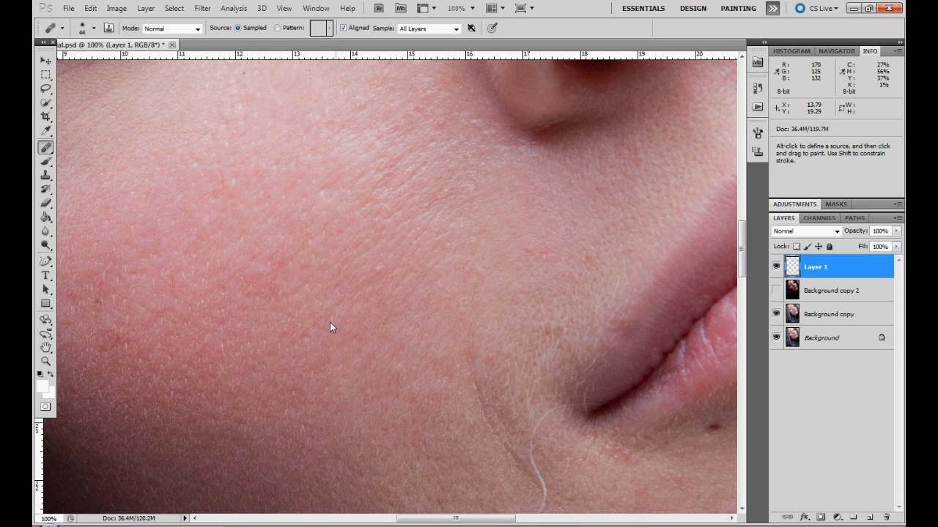
{"action": "mouse_move", "coordinate": [390, 284]}
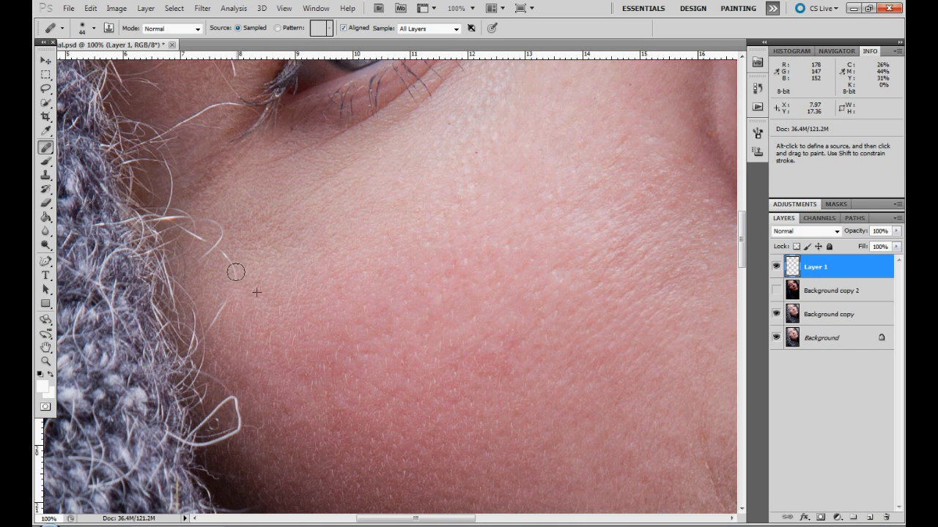
{"action": "left_click_drag", "start_coordinate": [236, 271], "coordinate": [212, 319]}
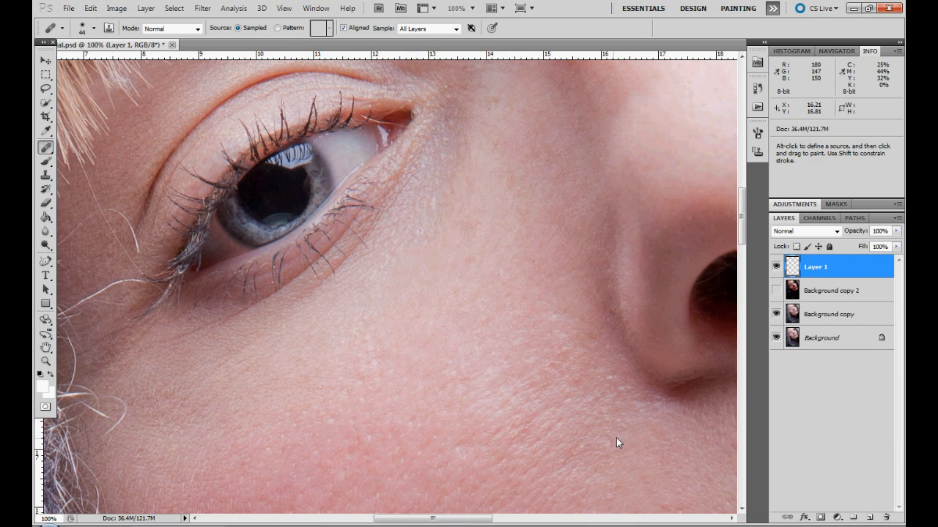
{"action": "mouse_move", "coordinate": [665, 454]}
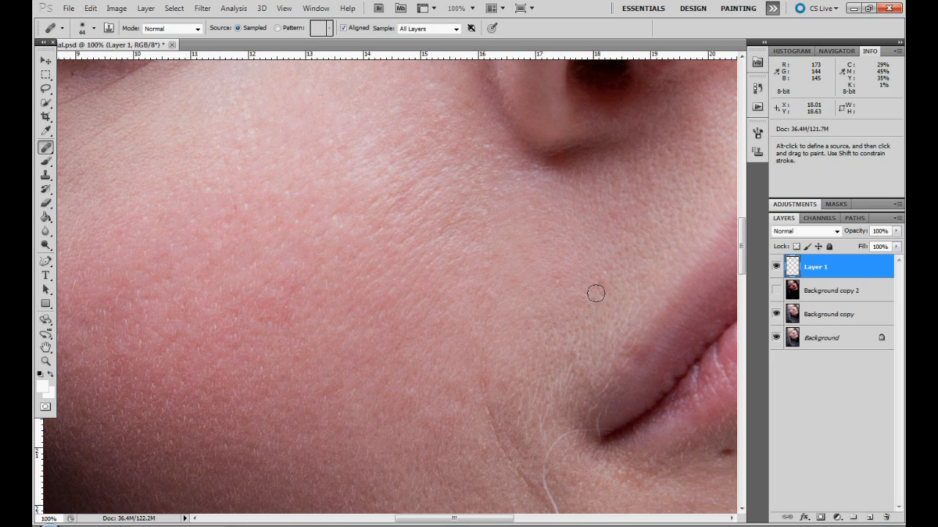
{"action": "left_click_drag", "start_coordinate": [594, 293], "coordinate": [545, 447]}
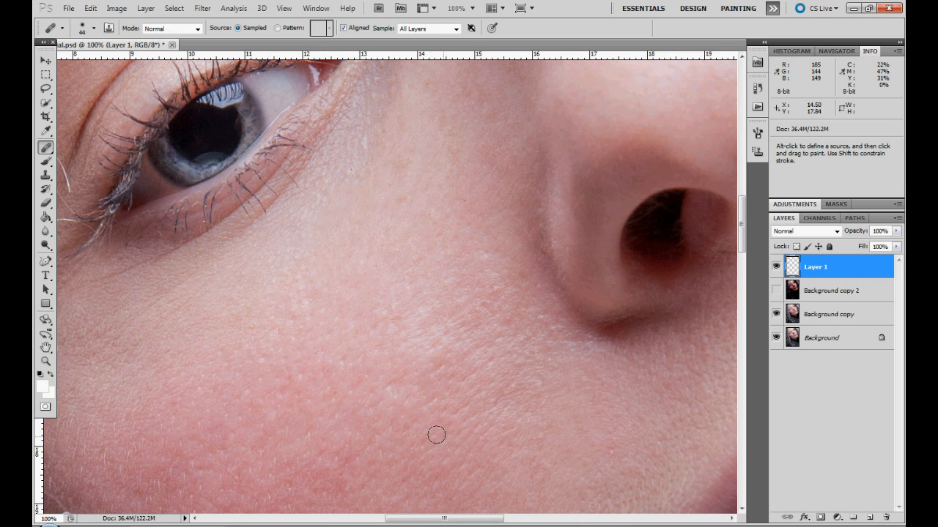
{"action": "left_click_drag", "start_coordinate": [437, 434], "coordinate": [612, 378]}
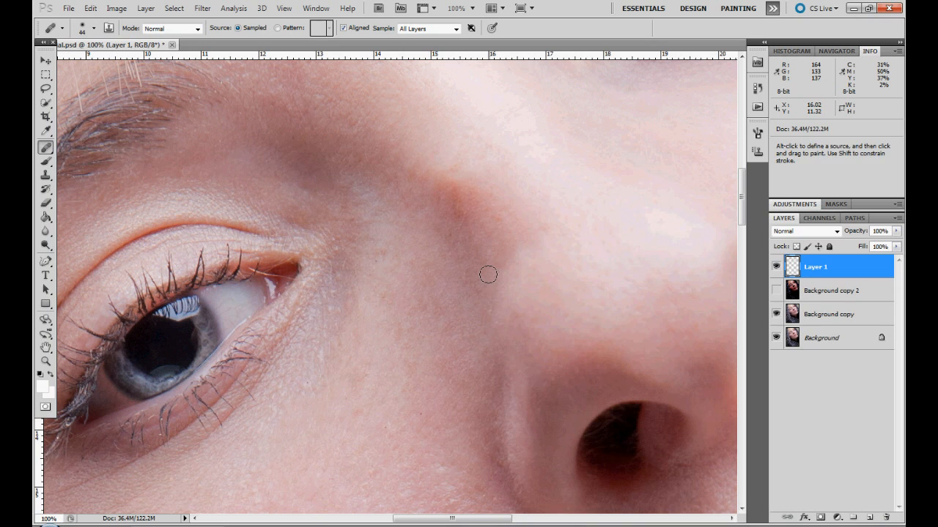
{"action": "mouse_move", "coordinate": [457, 226]}
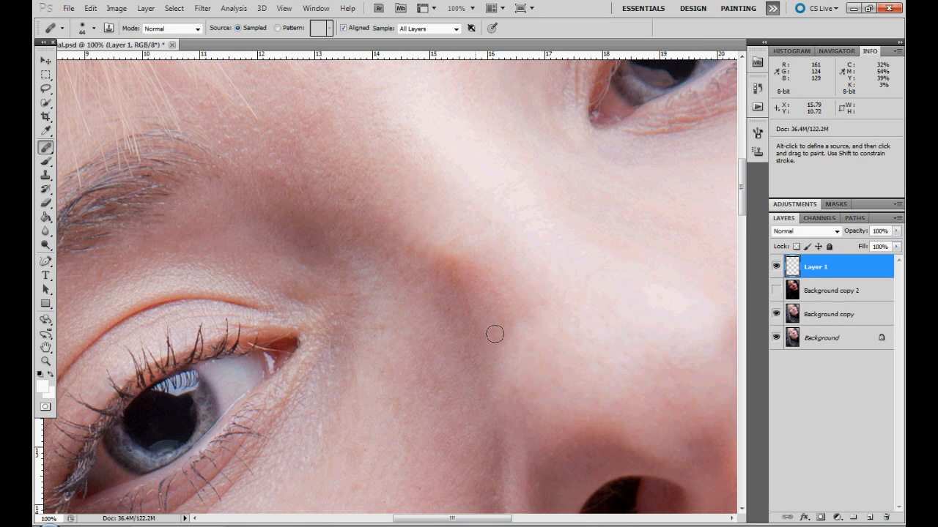
{"action": "mouse_move", "coordinate": [361, 323]}
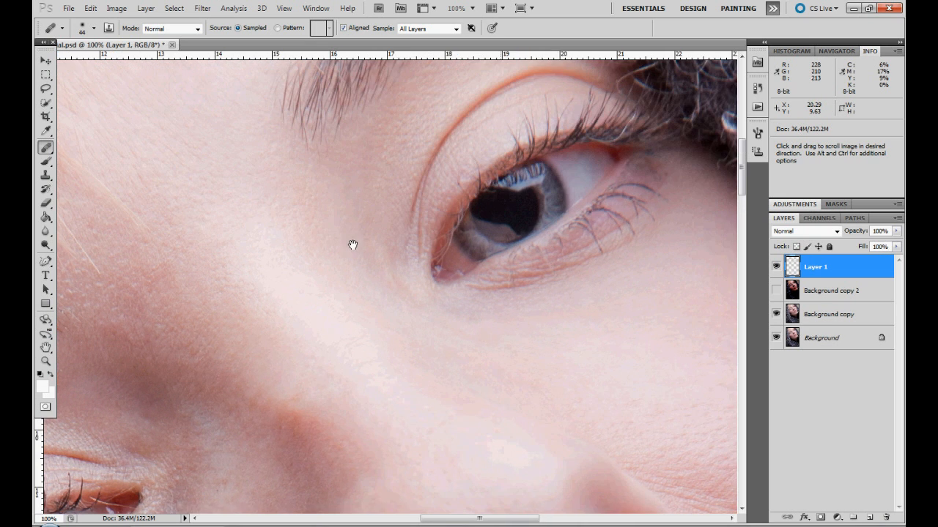
{"action": "left_click_drag", "start_coordinate": [352, 245], "coordinate": [407, 307]}
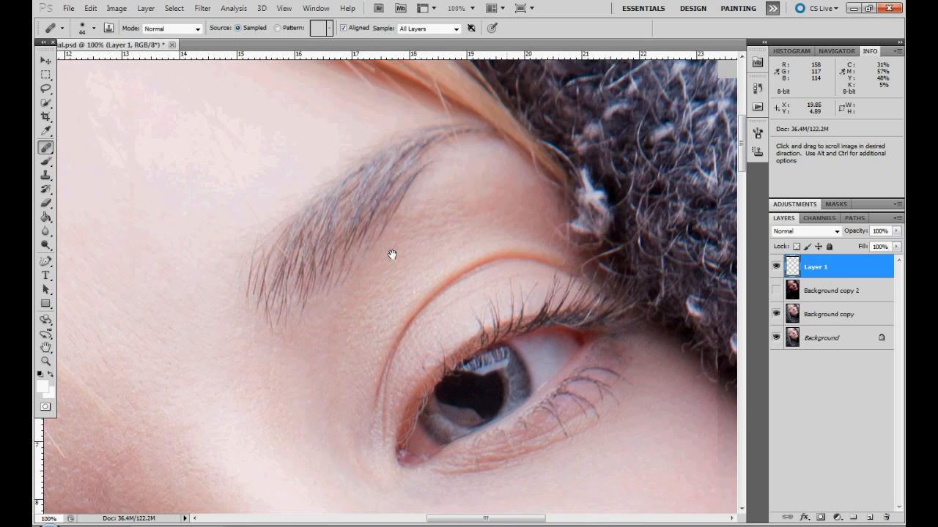
{"action": "left_click_drag", "start_coordinate": [392, 254], "coordinate": [235, 228]}
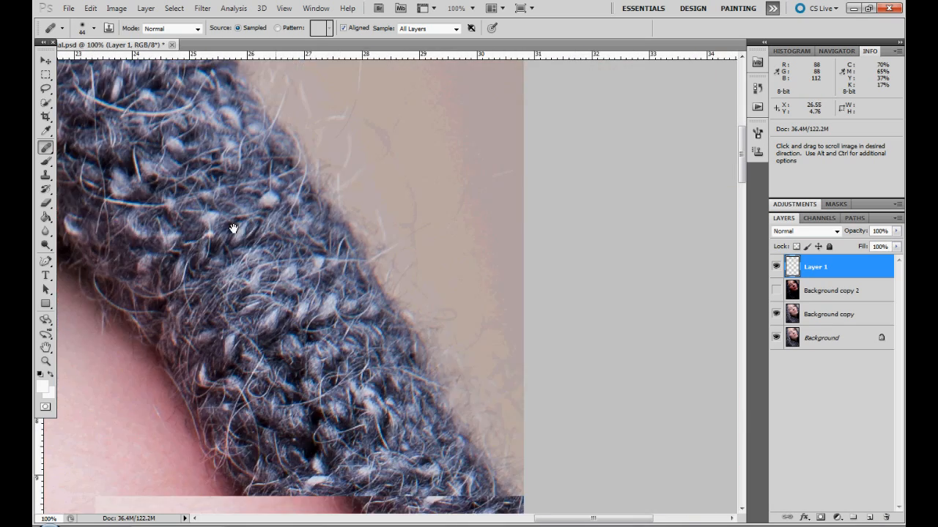
{"action": "left_click_drag", "start_coordinate": [234, 228], "coordinate": [516, 281]}
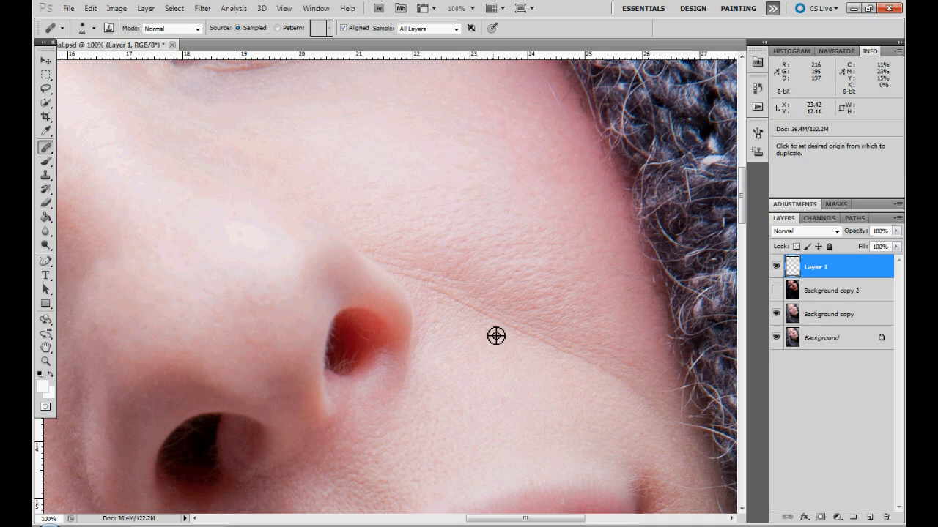
{"action": "mouse_move", "coordinate": [432, 290]}
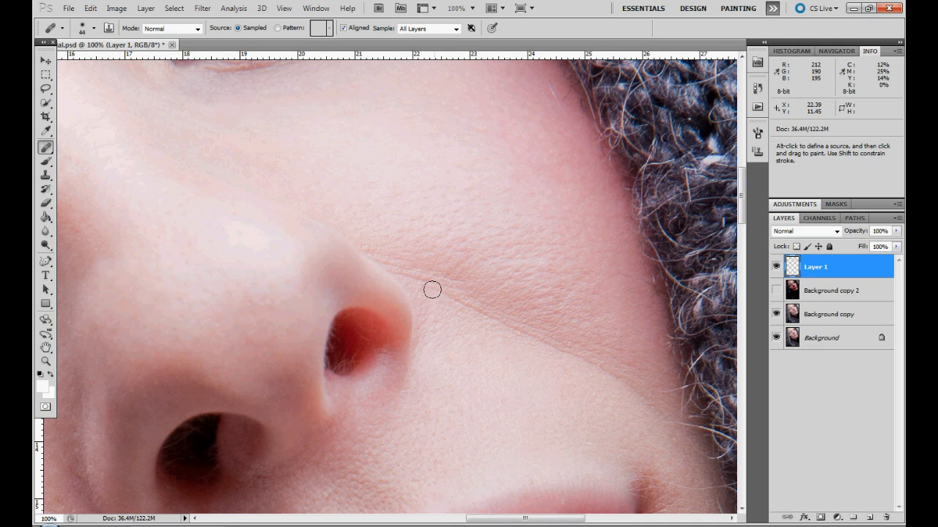
Heal the thin line beside the nose on Layer 1
{"action": "left_click_drag", "start_coordinate": [432, 290], "coordinate": [628, 386]}
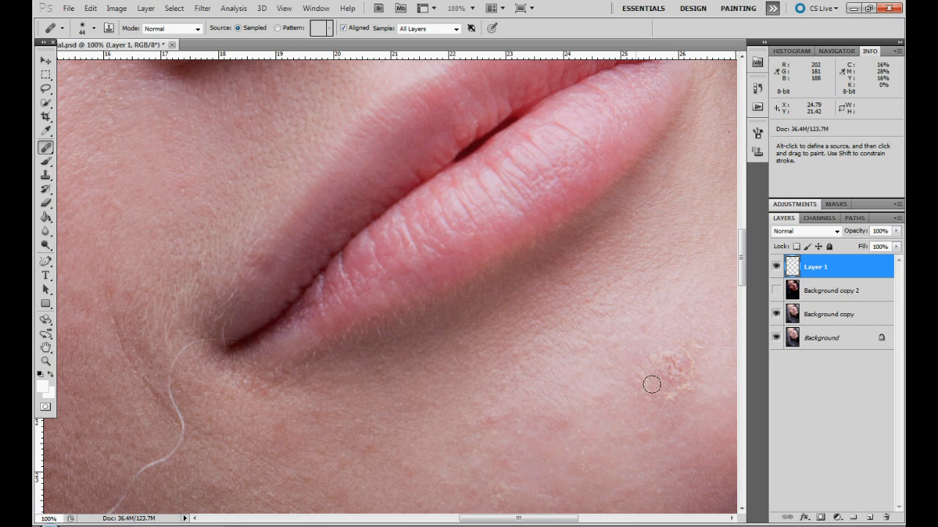
{"action": "mouse_move", "coordinate": [656, 381]}
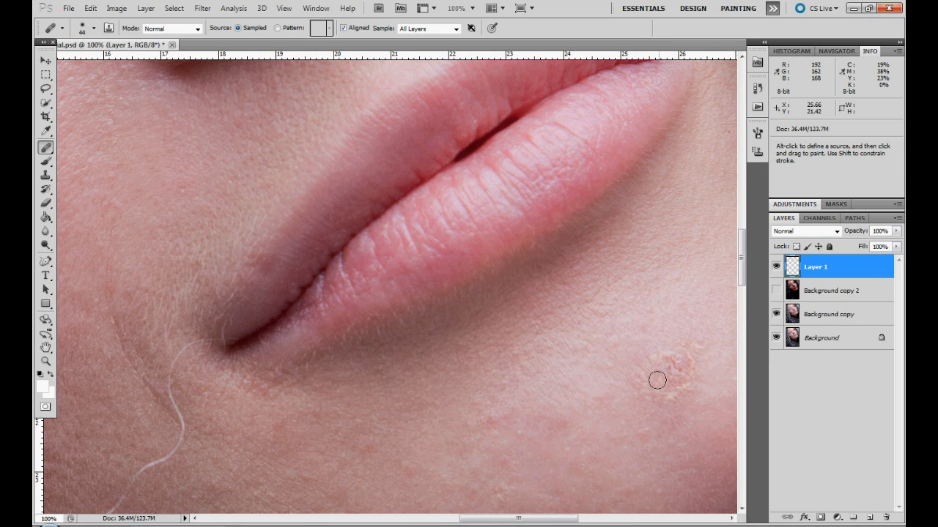